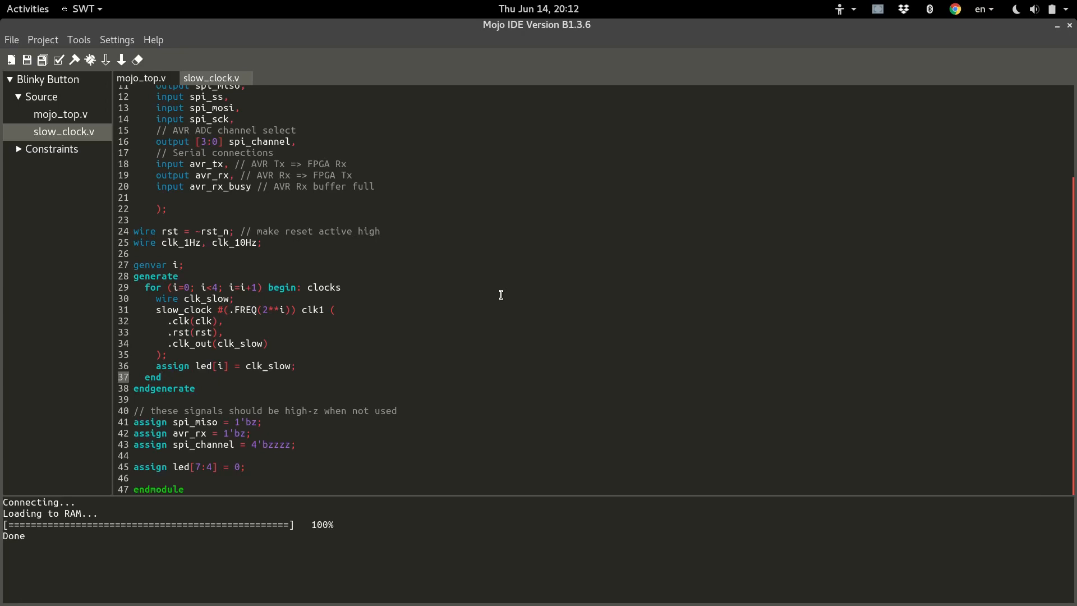
Step: Add two blank lines between the upper-LED assignment and endmodule in mojo_top.v
click(162, 377)
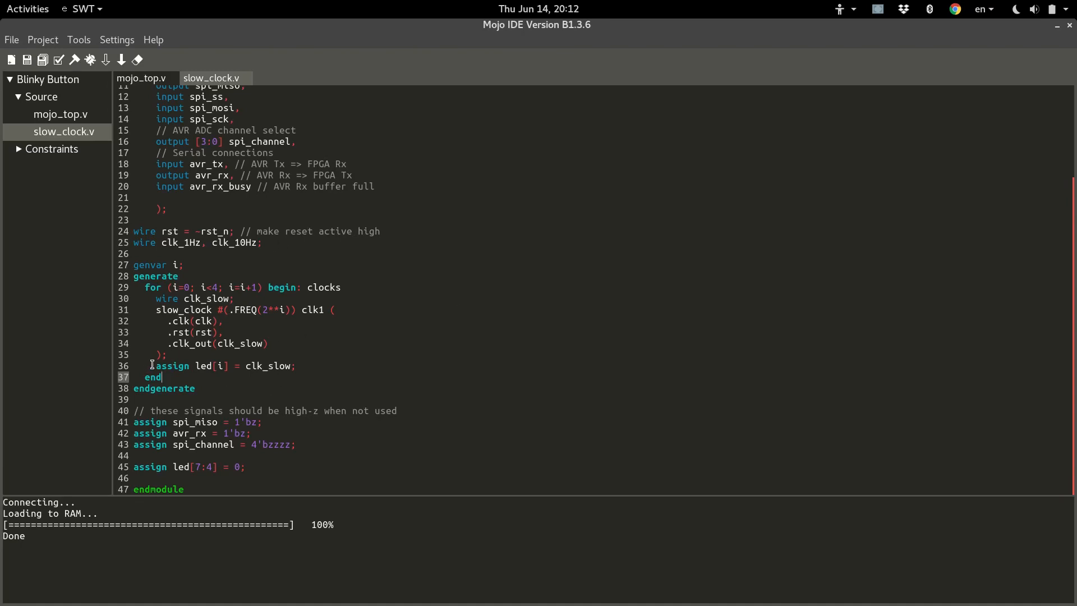
mouse_move(307, 397)
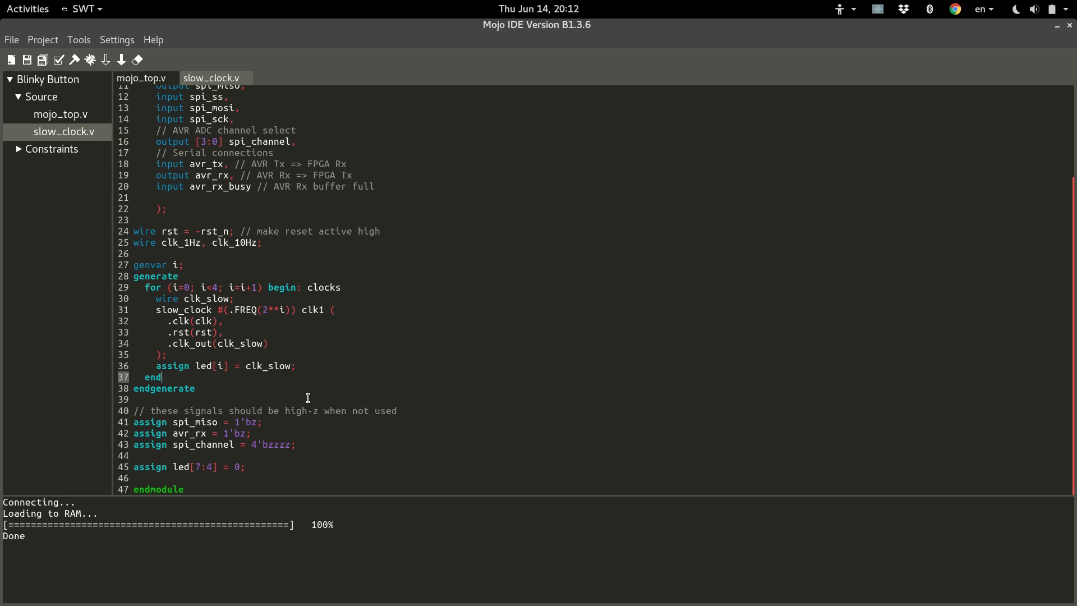
mouse_move(313, 299)
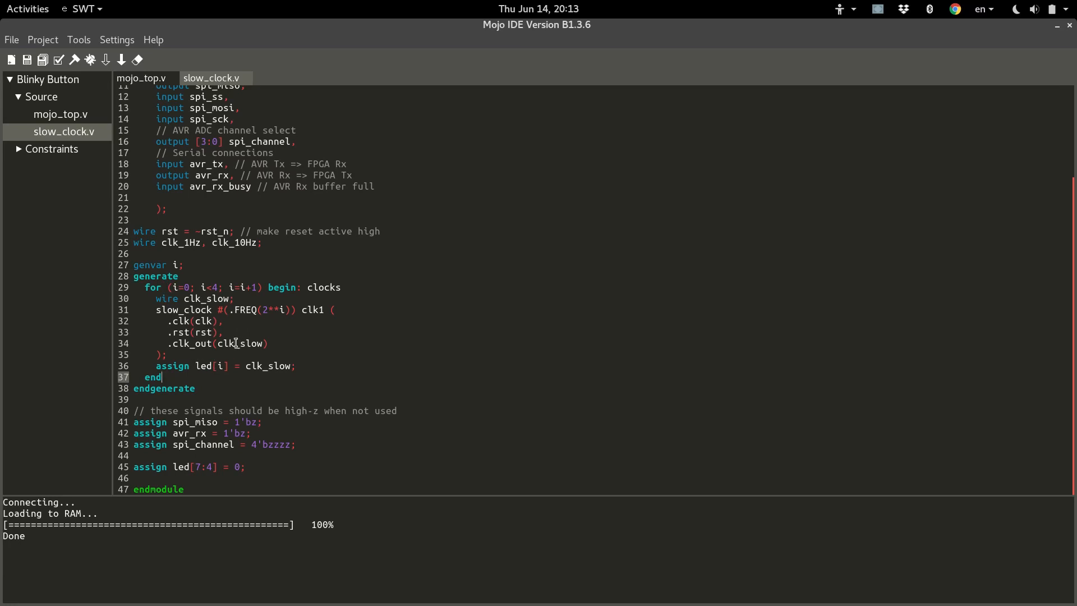
mouse_move(209, 298)
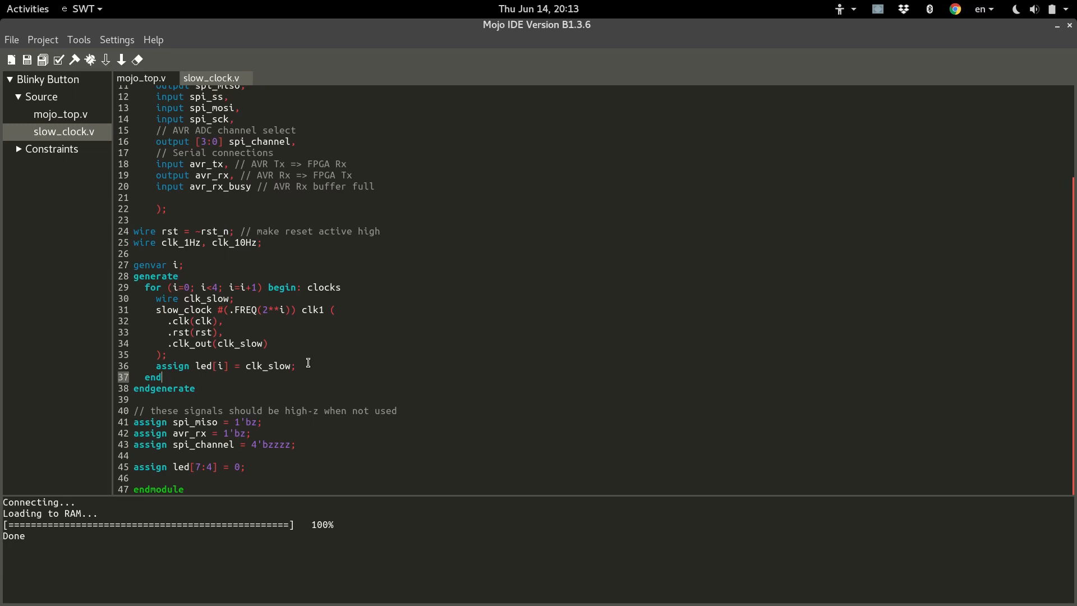
mouse_move(344, 396)
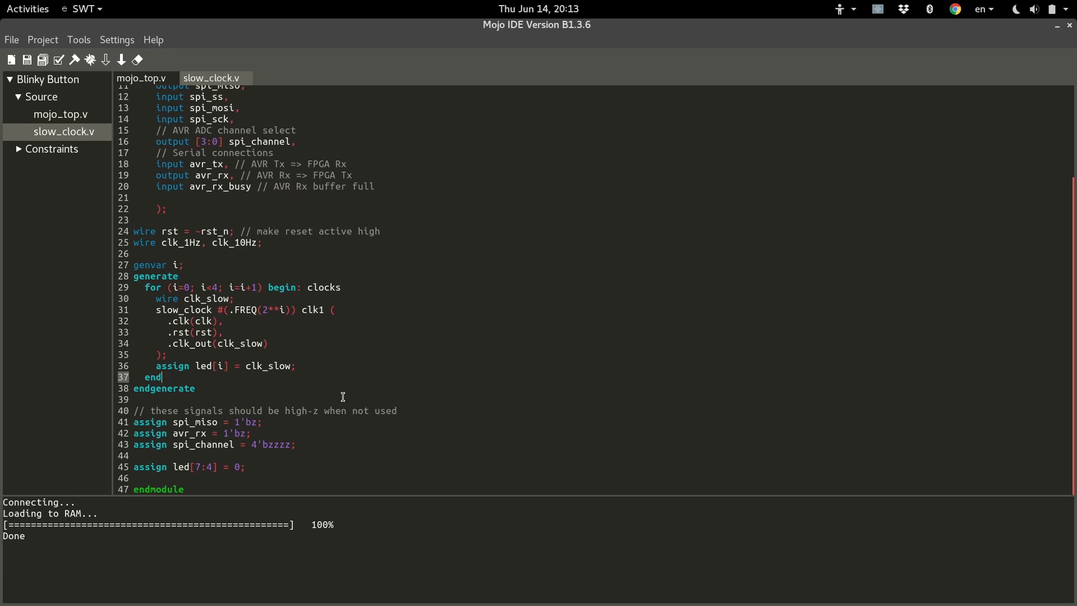
mouse_move(99, 307)
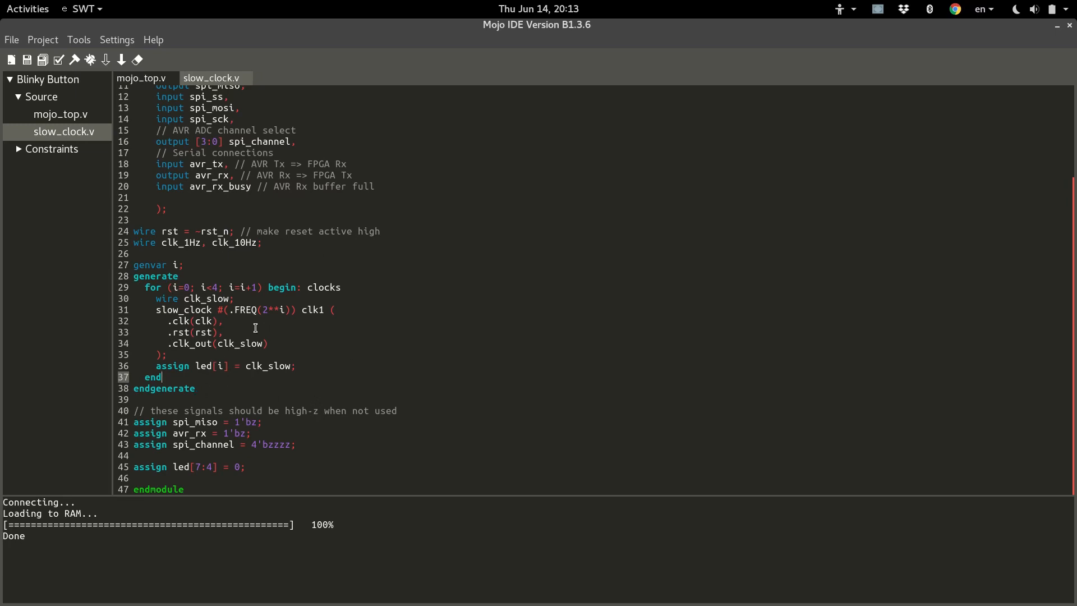
mouse_move(159, 349)
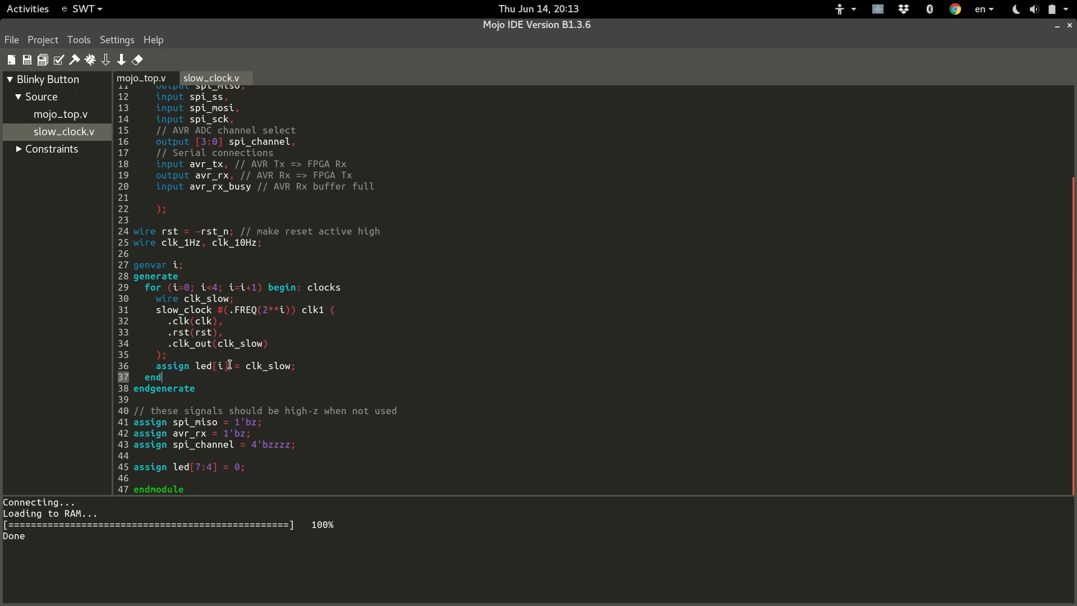
mouse_move(220, 389)
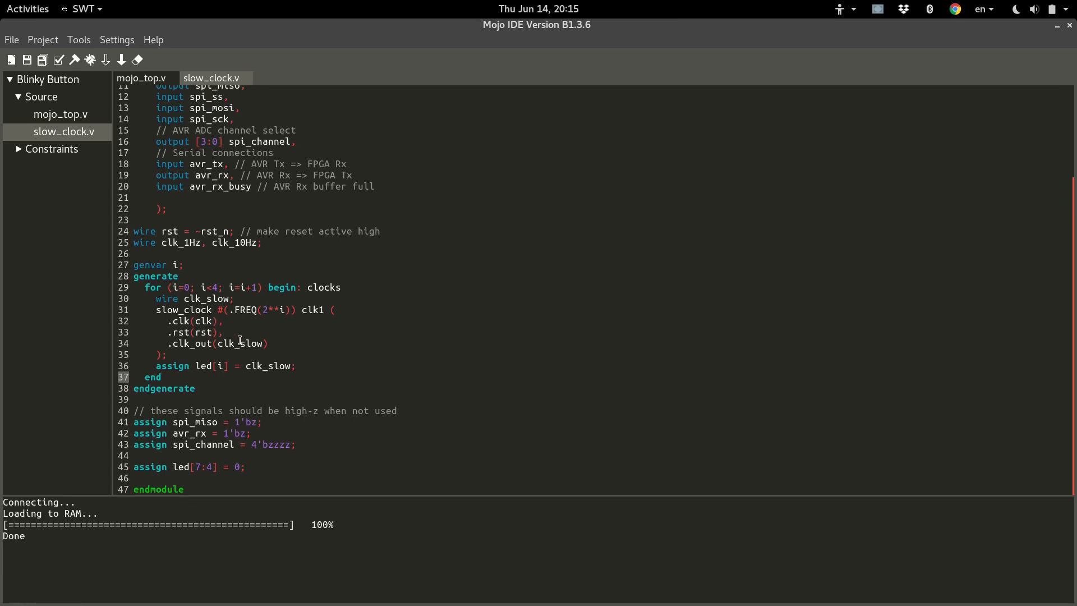
mouse_move(252, 333)
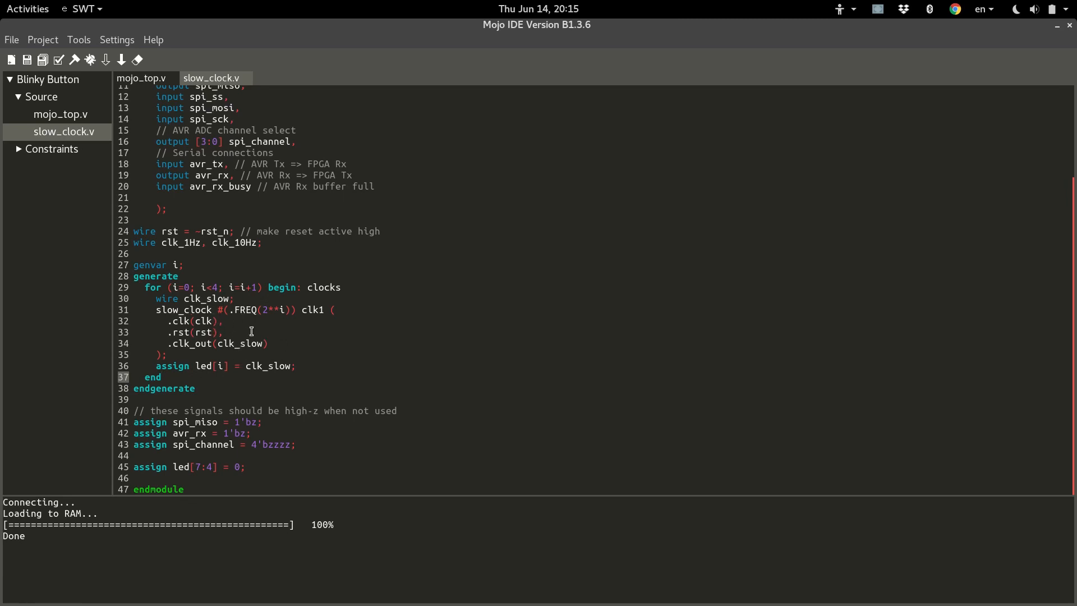
click(162, 377)
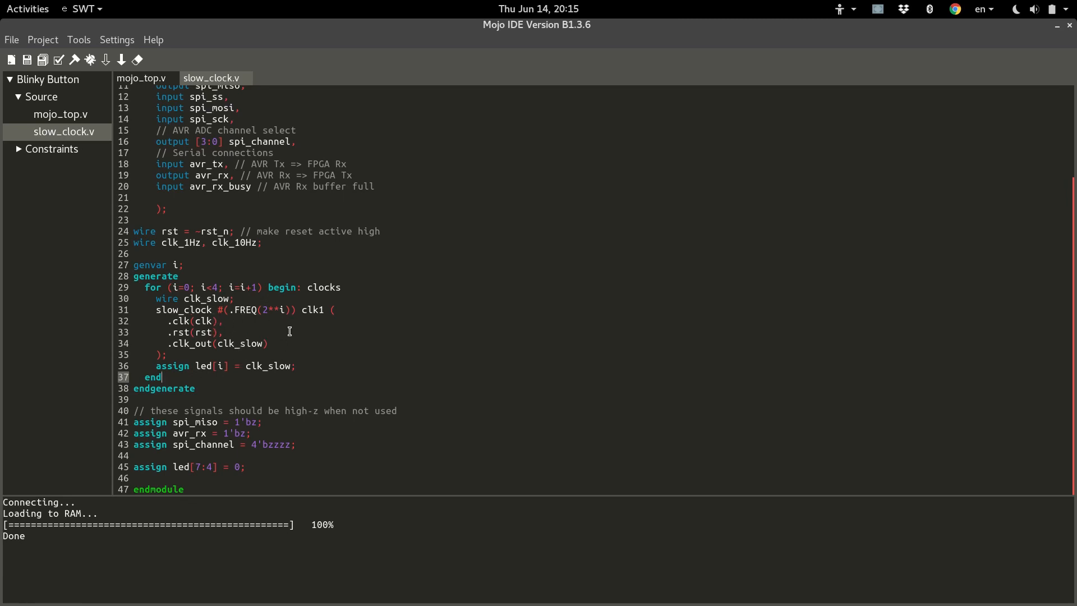
mouse_move(271, 345)
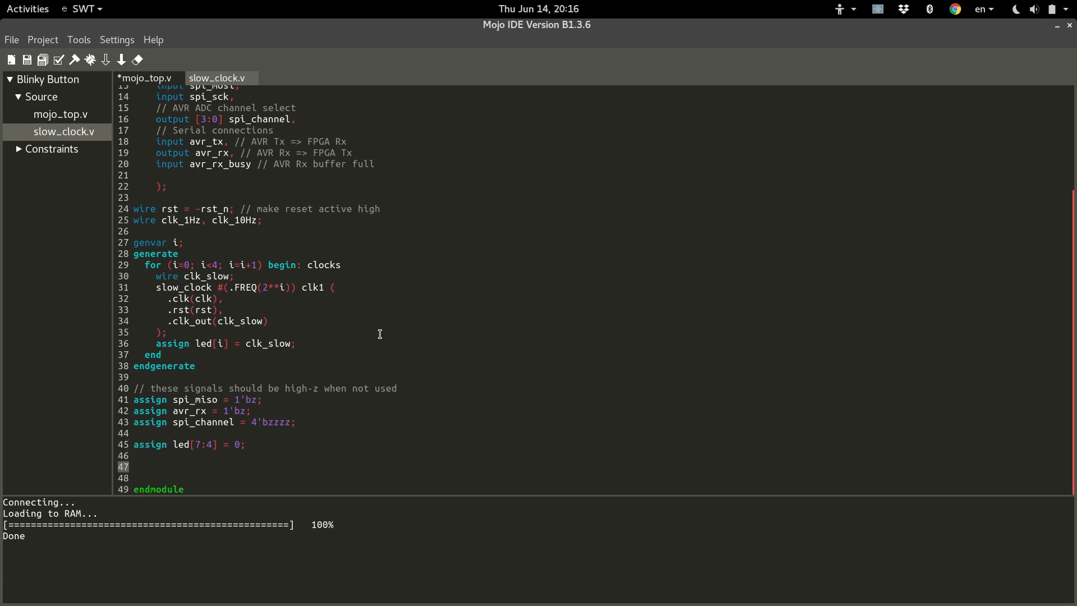
click(133, 466)
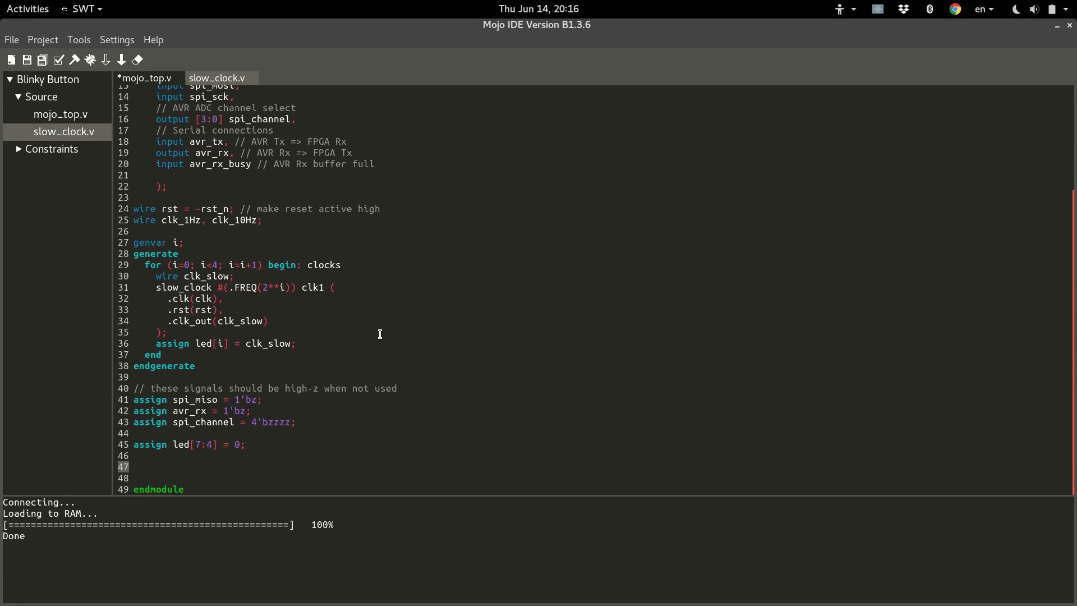
click(133, 466)
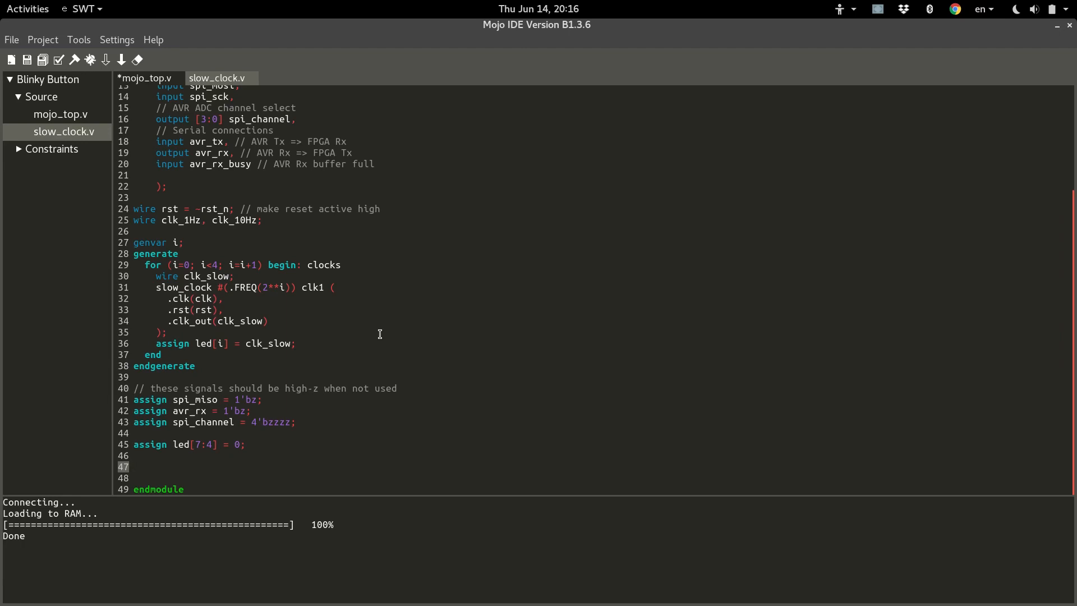
click(133, 466)
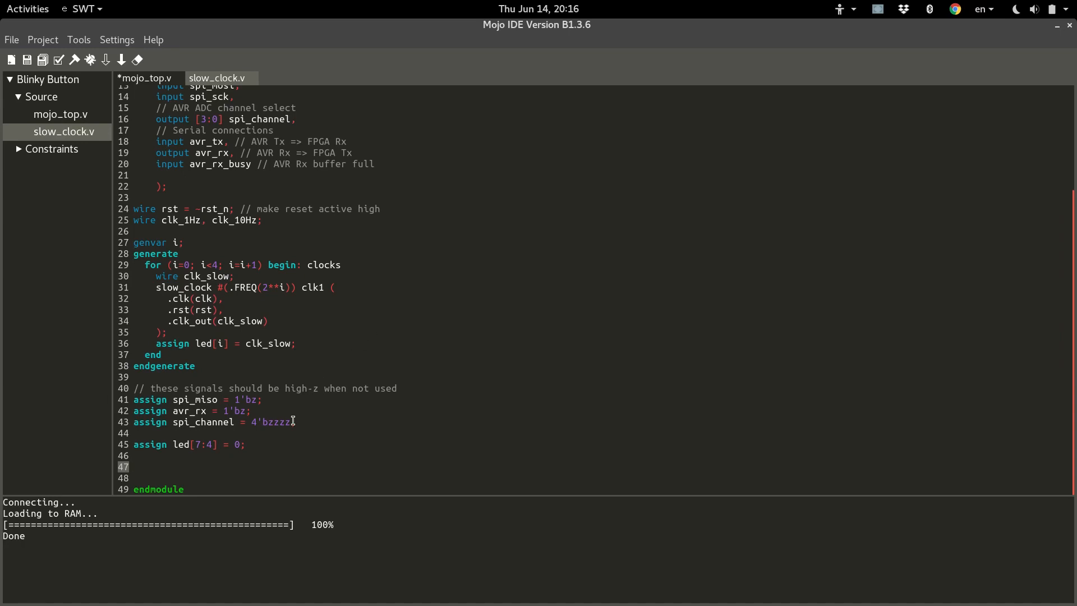
Step: Declare the memory array reg [15:0] mem [127:0]; below the led assignment
text(reg)
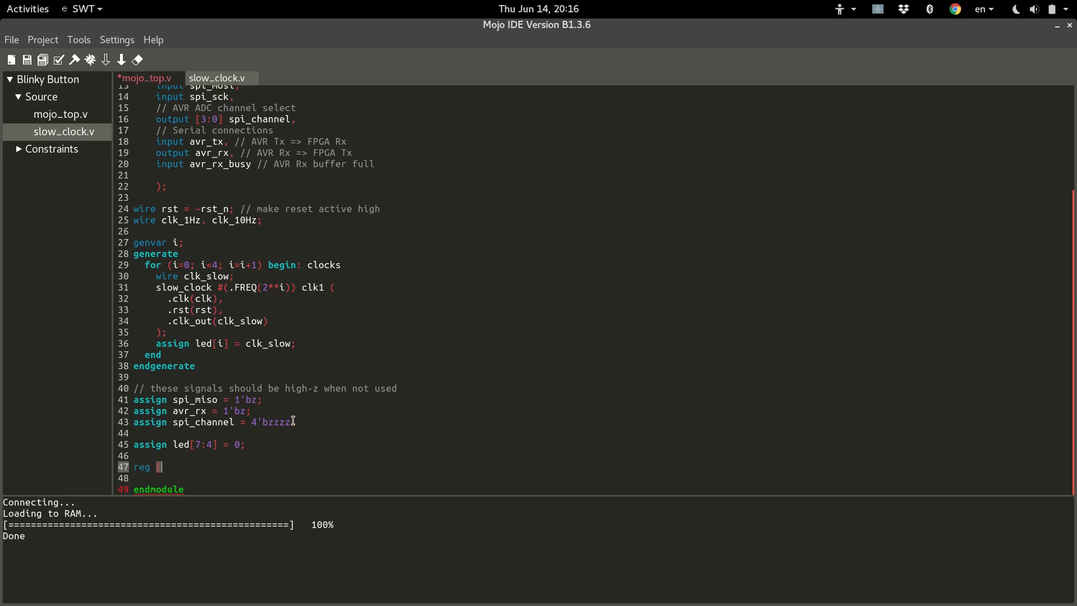
text([15:0)
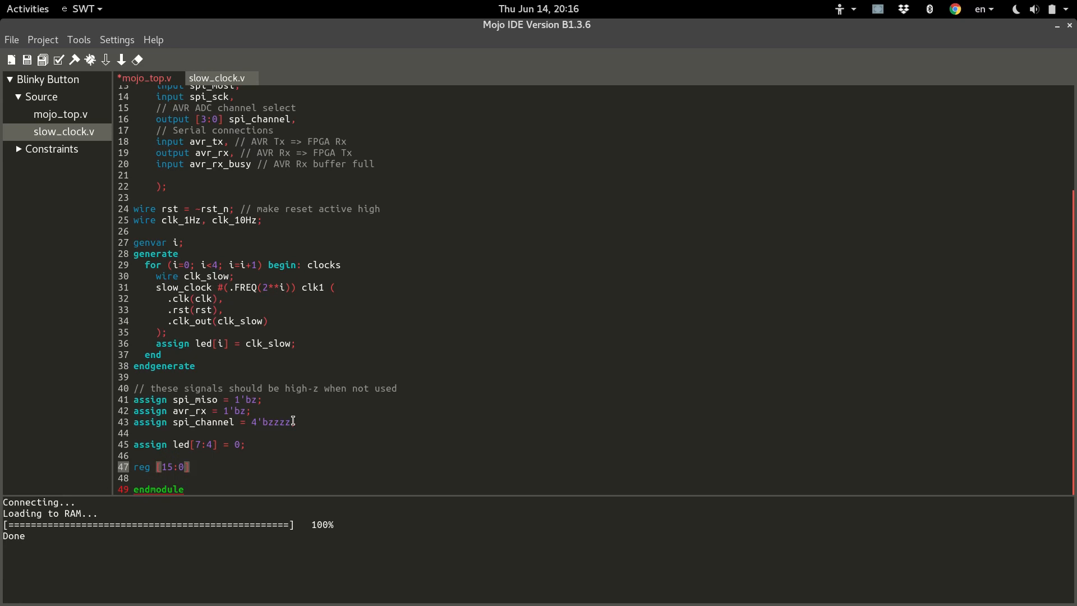
text(m)
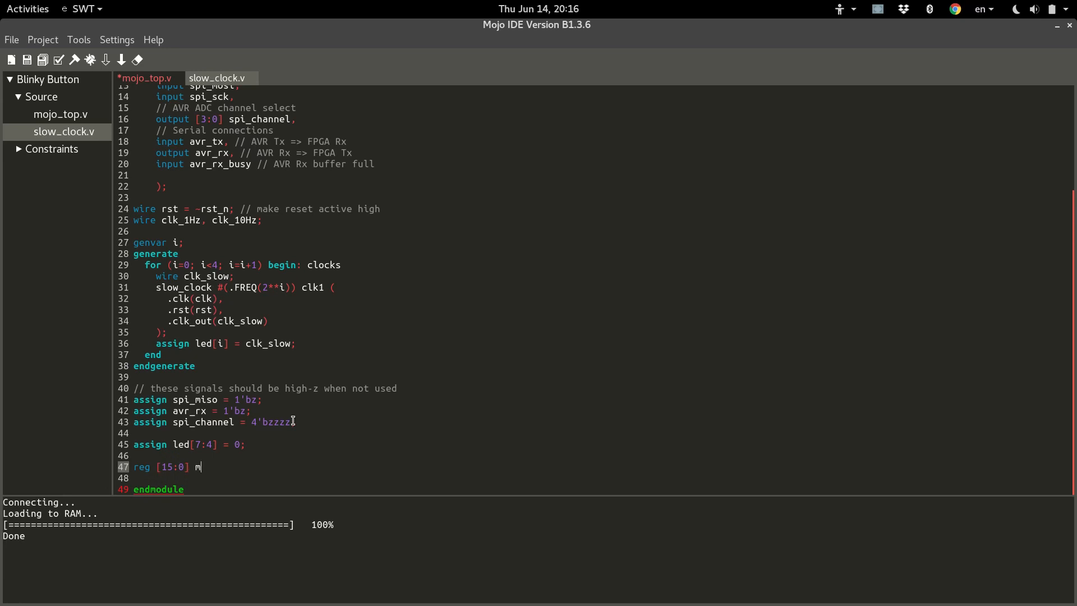
text(em [12)
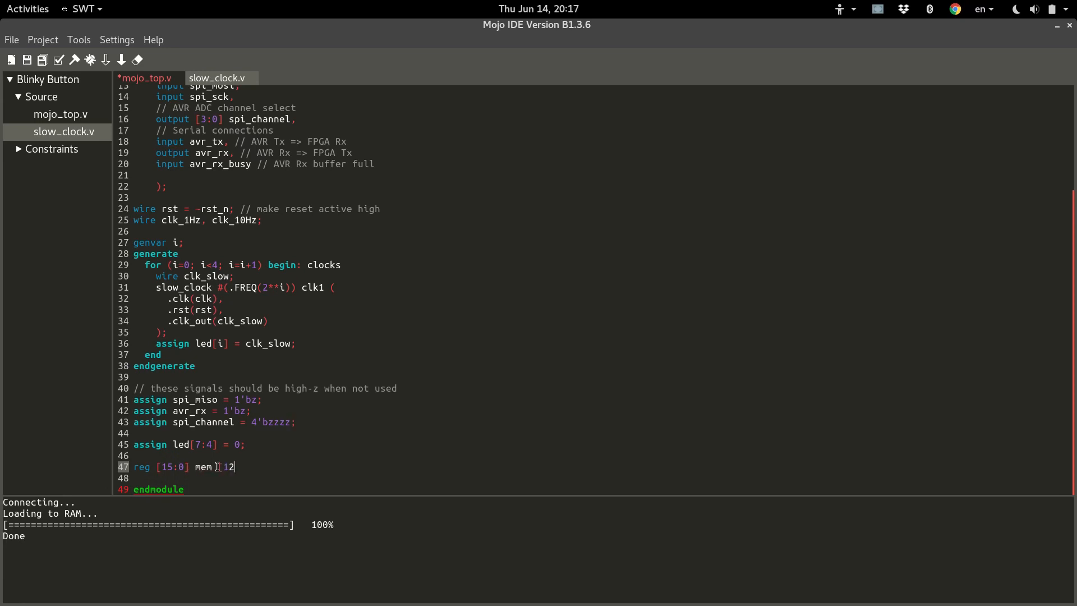
text(7)
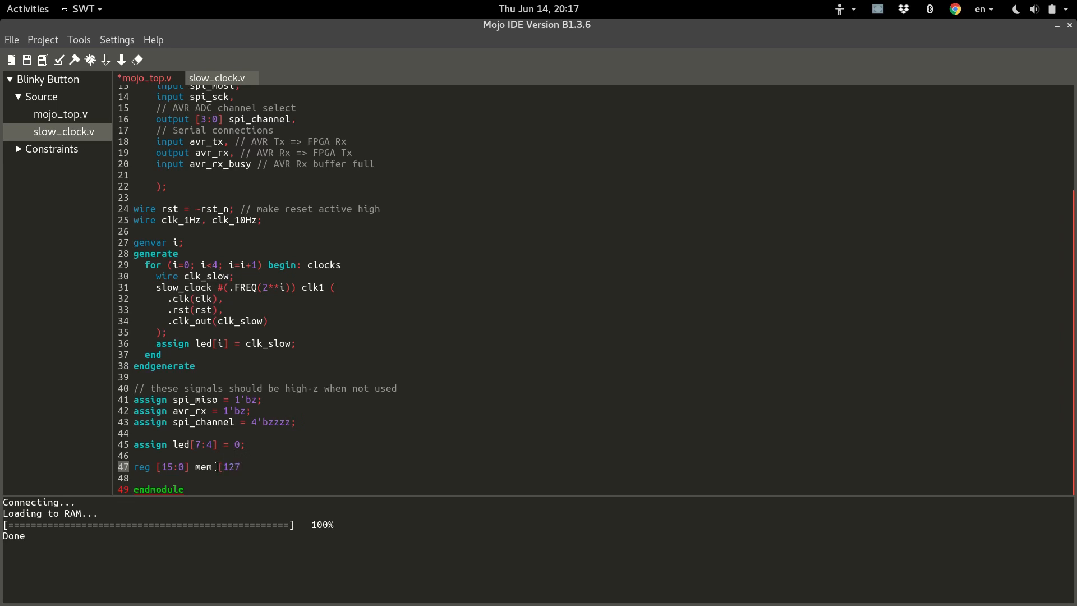
text(:0];)
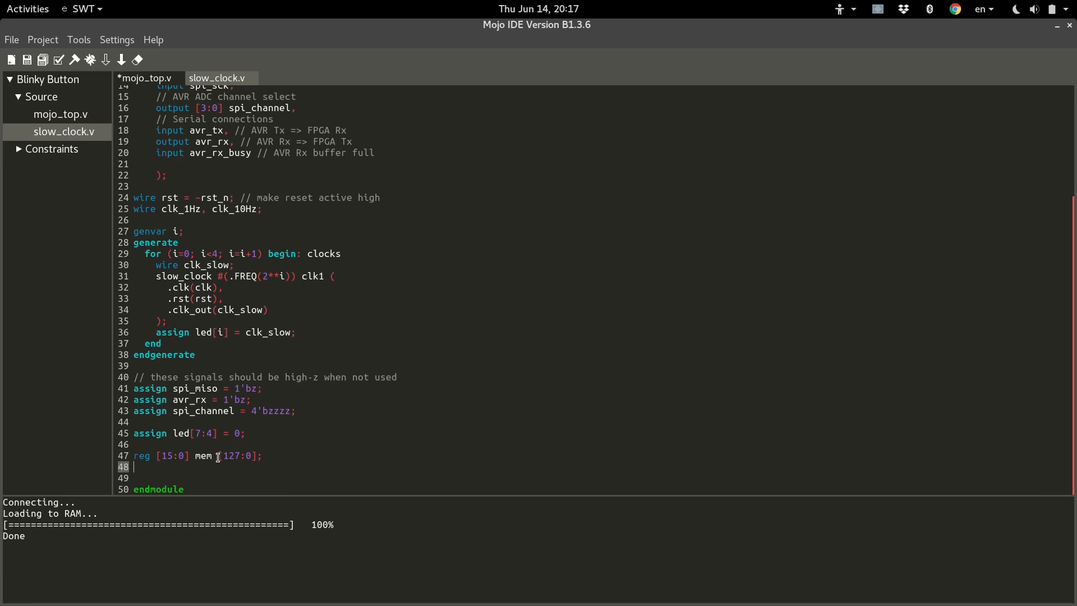
mouse_move(280, 474)
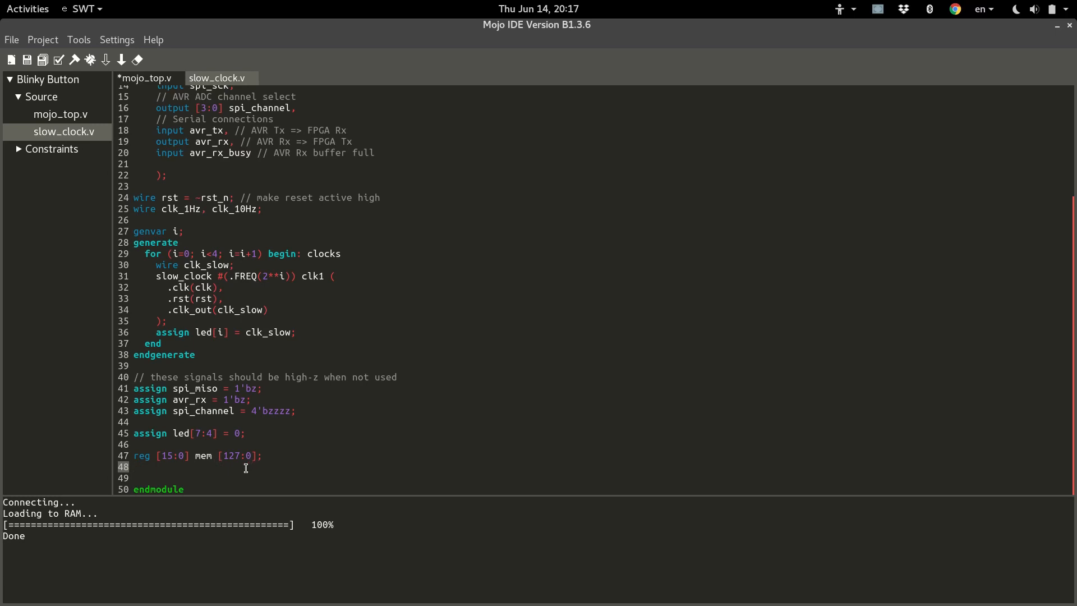
Step: Place the cursor at the end of the mem declaration, ready for the next line
click(134, 467)
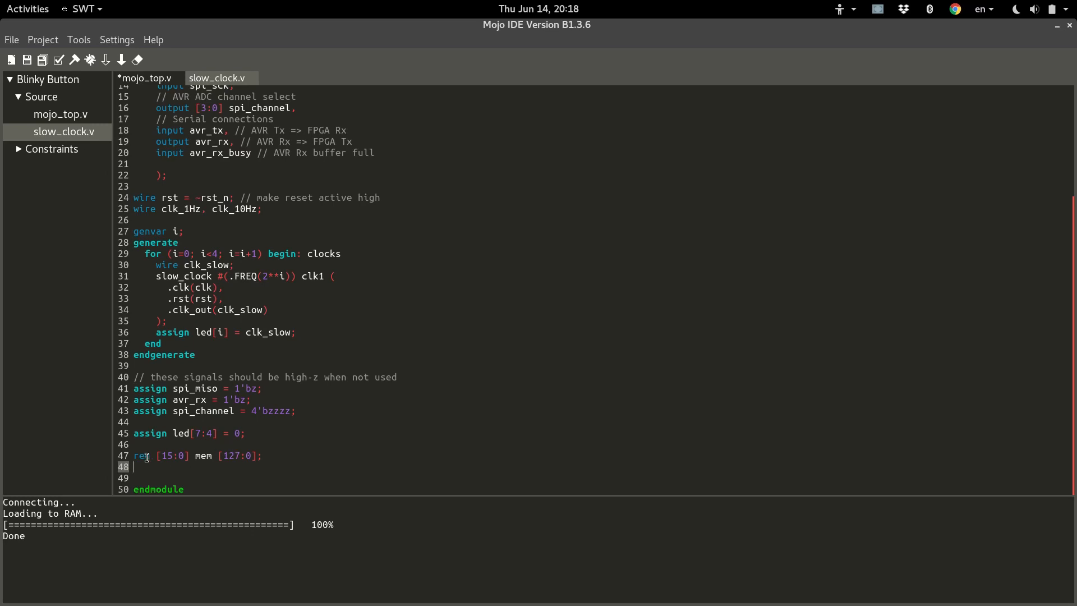
drag(133, 455, 262, 455)
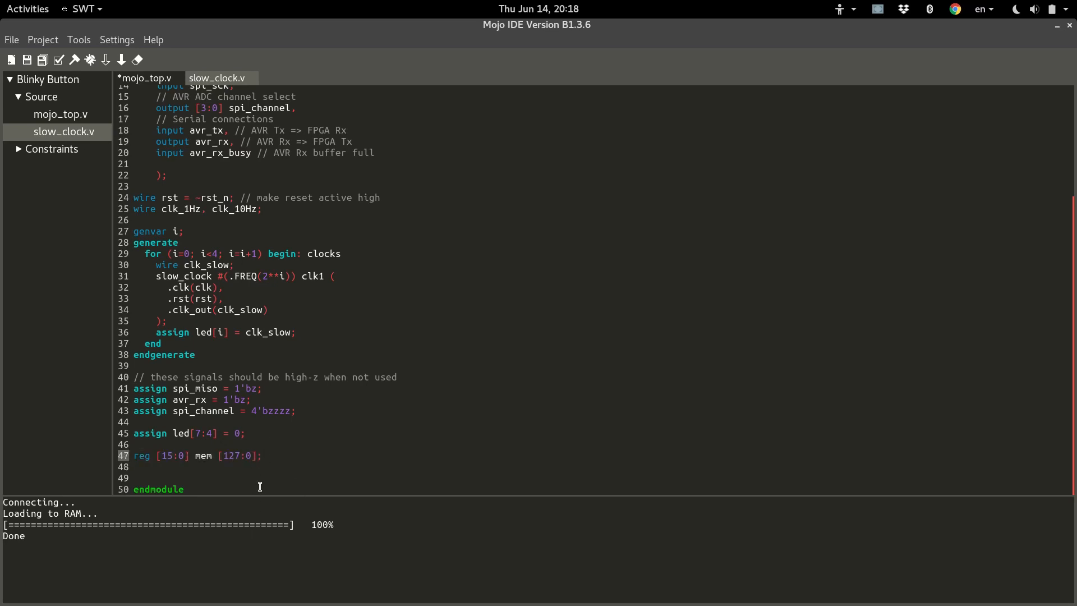
click(264, 455)
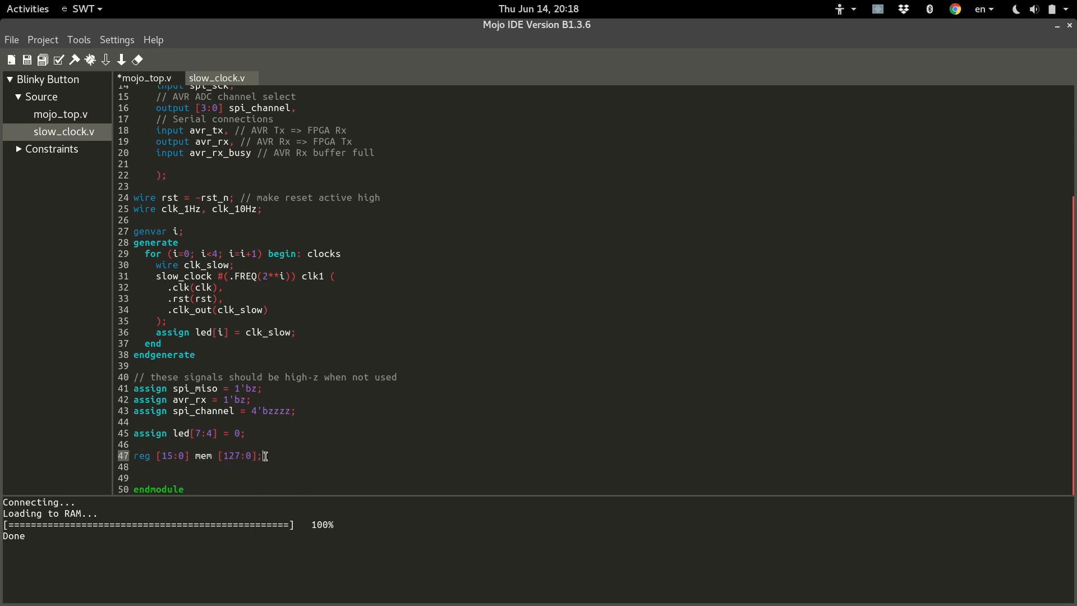
mouse_move(275, 463)
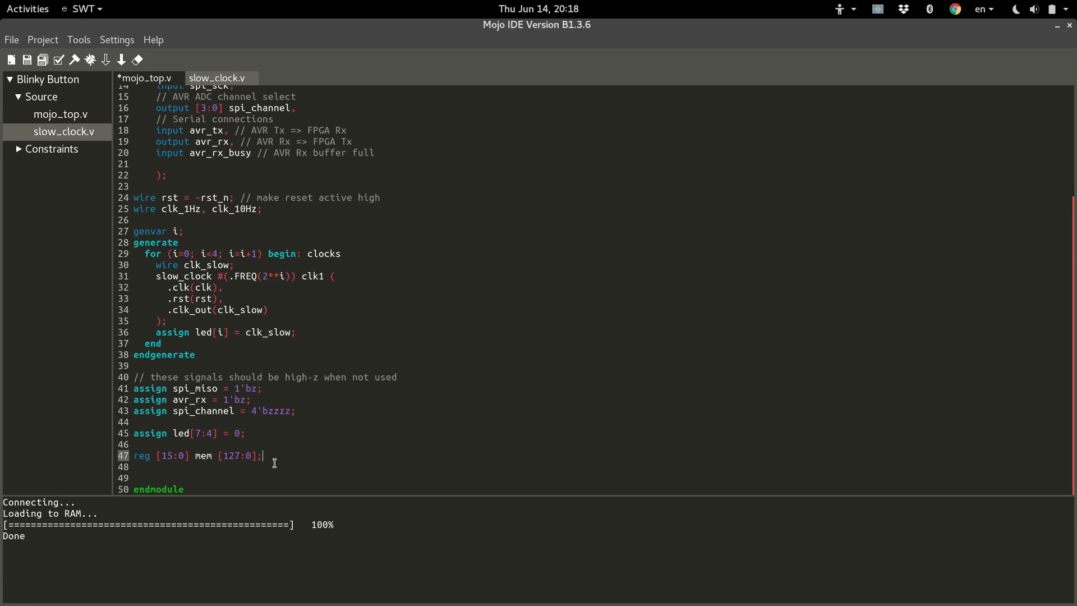
click(230, 456)
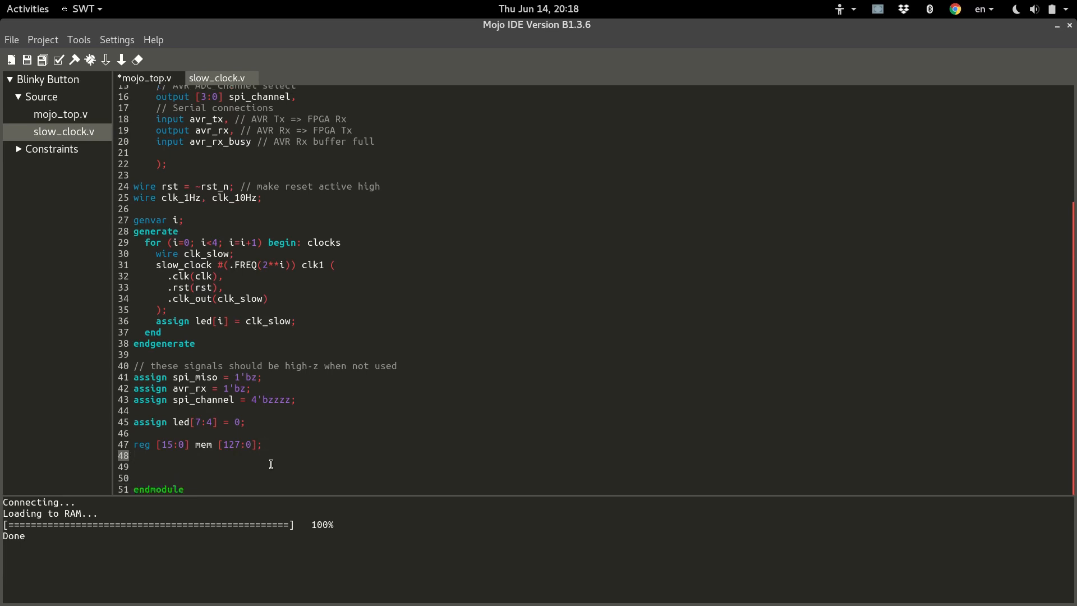
Step: Declare integer j; on the blank line below the mem array
click(130, 455)
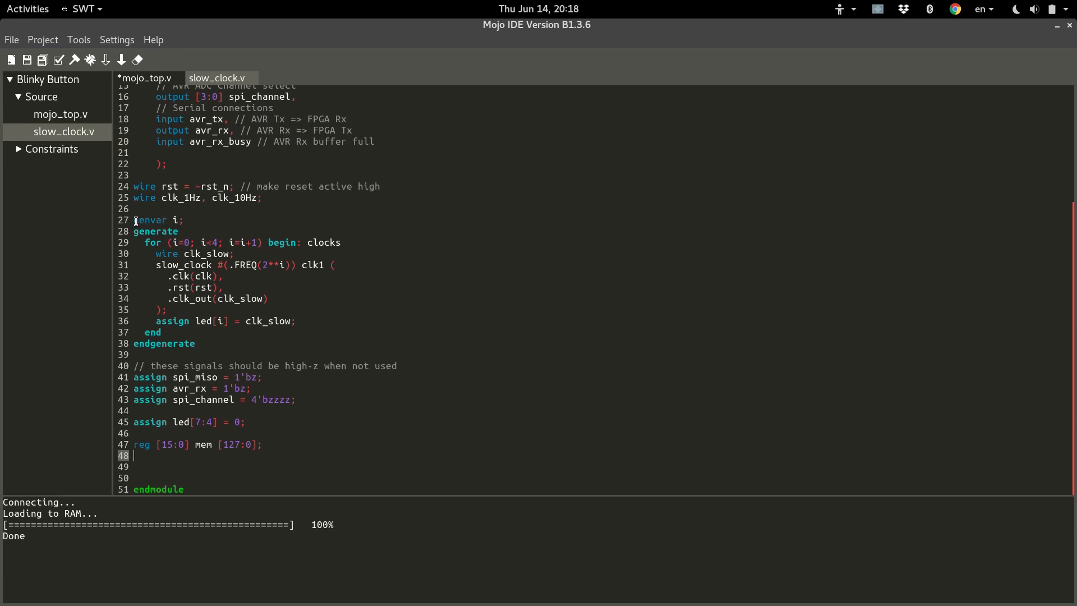
mouse_move(167, 461)
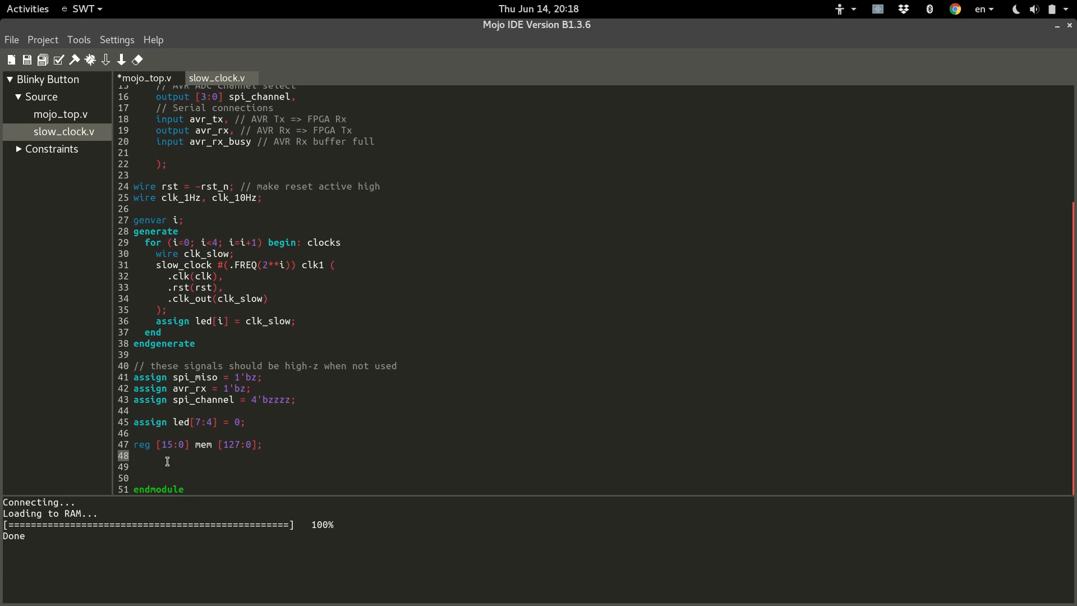
text(inte)
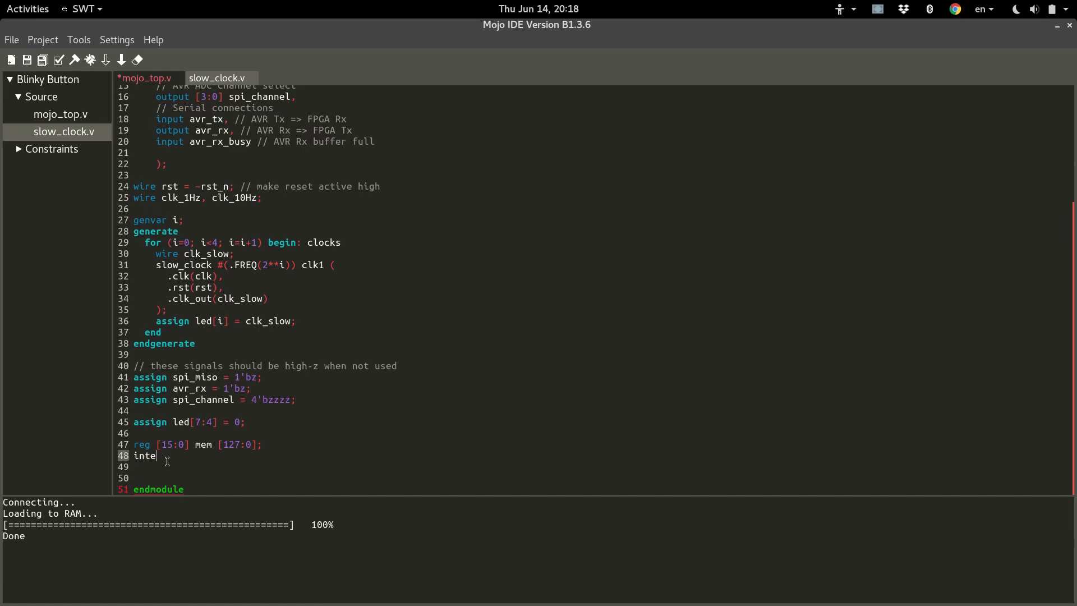
text(ger)
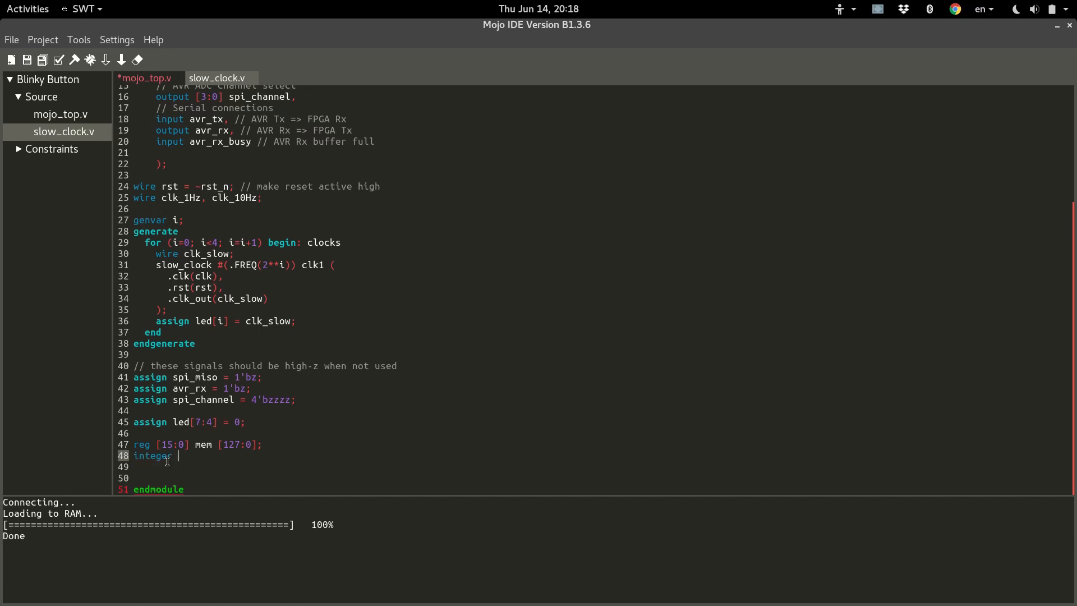
text(j;)
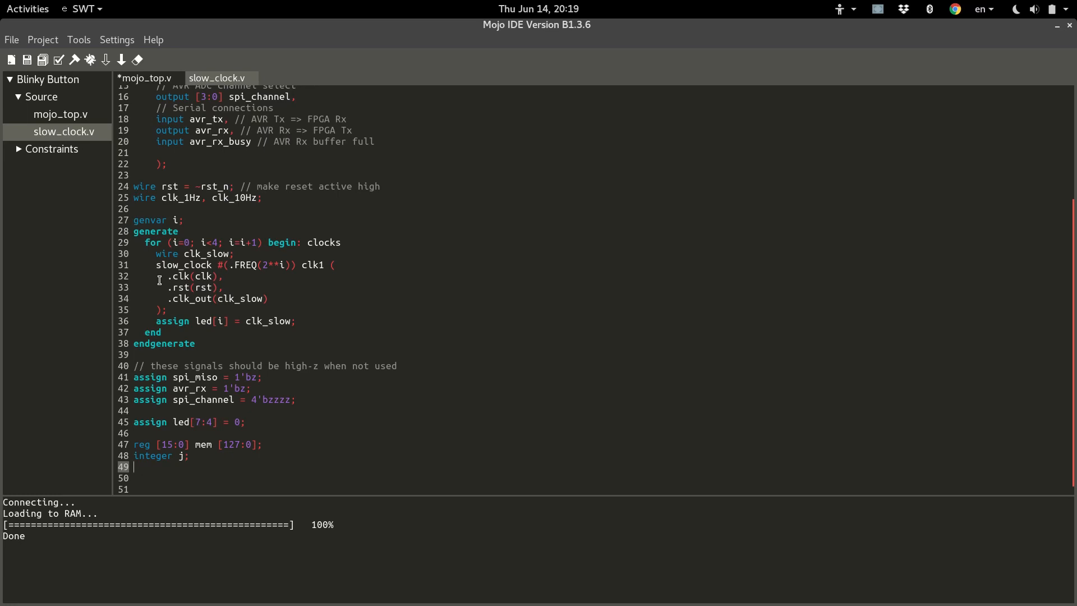
mouse_move(271, 440)
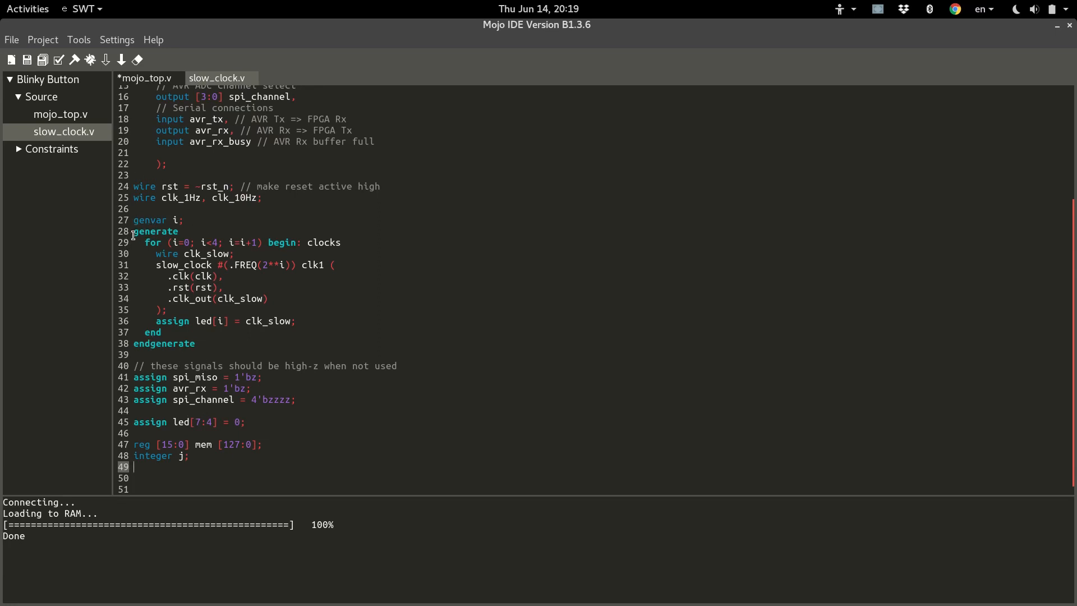
mouse_move(398, 292)
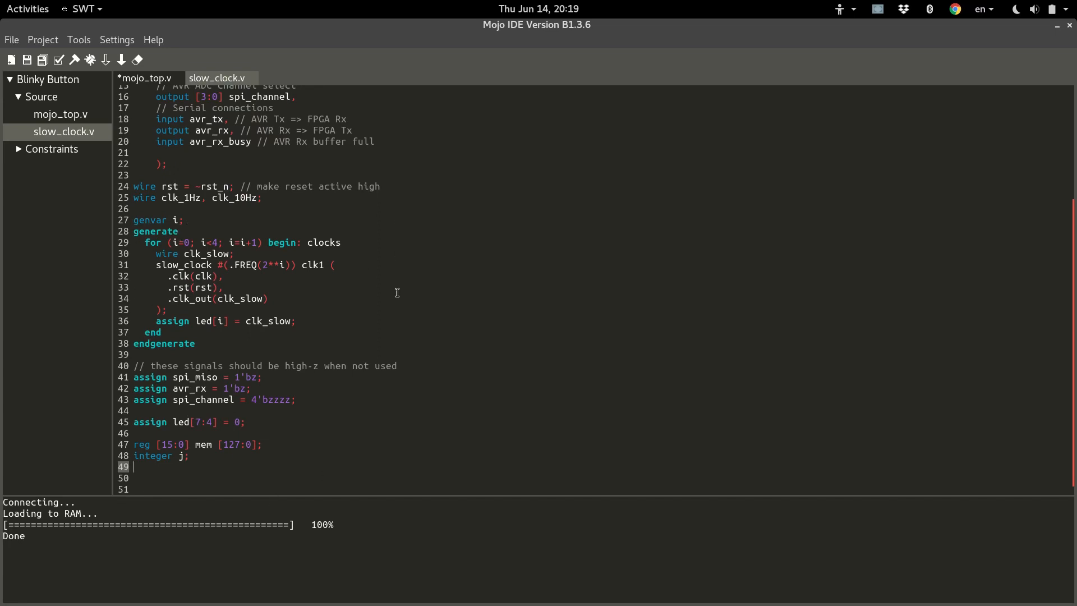
mouse_move(172, 209)
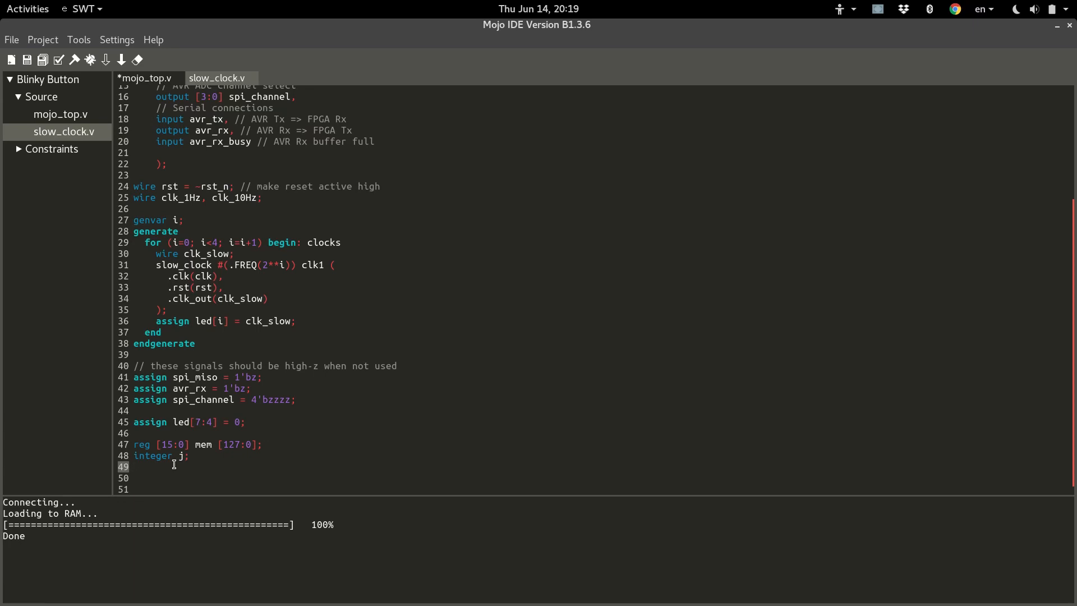
Step: Add an initial begin…end block under integer j
text(in)
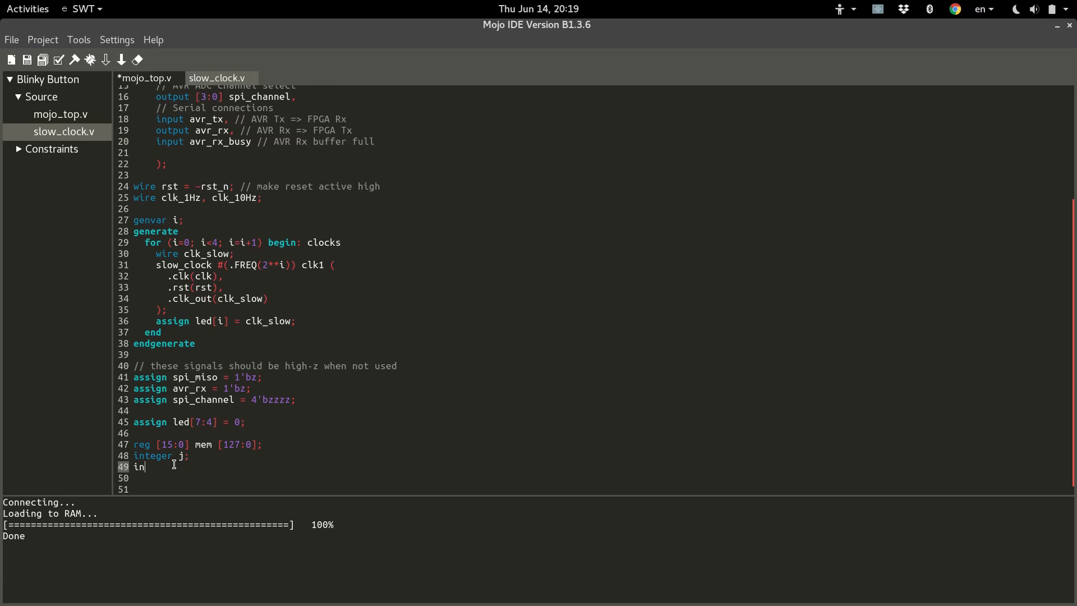
text(itial)
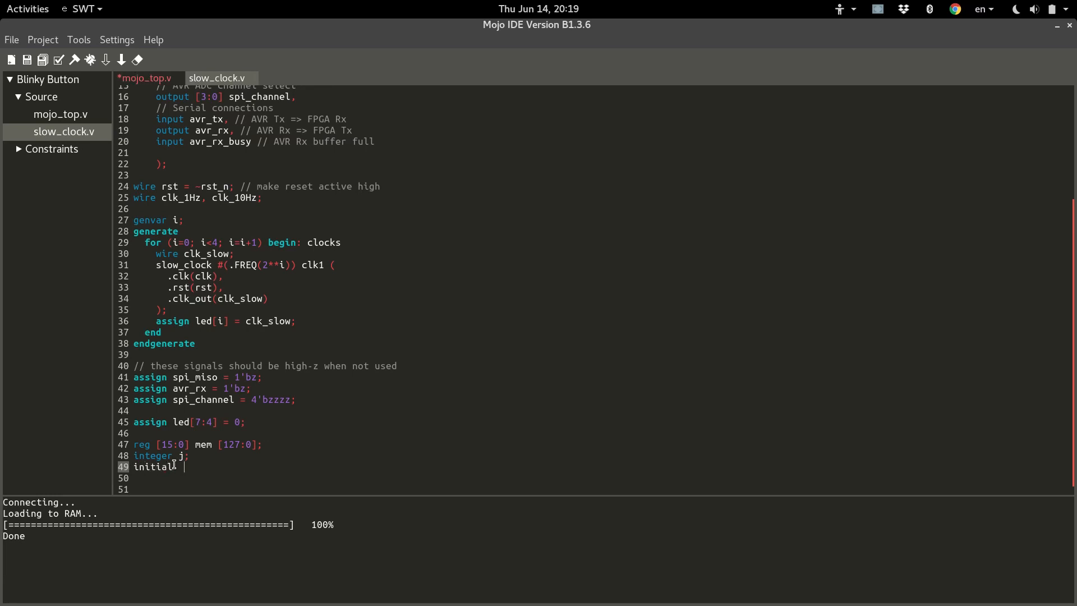
text(begin)
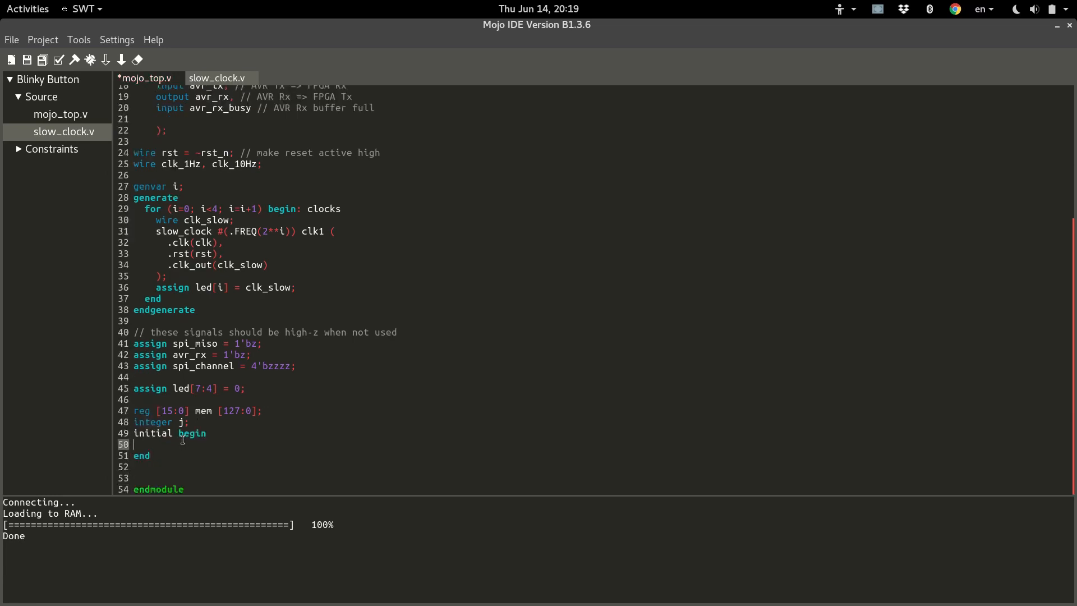
mouse_move(271, 474)
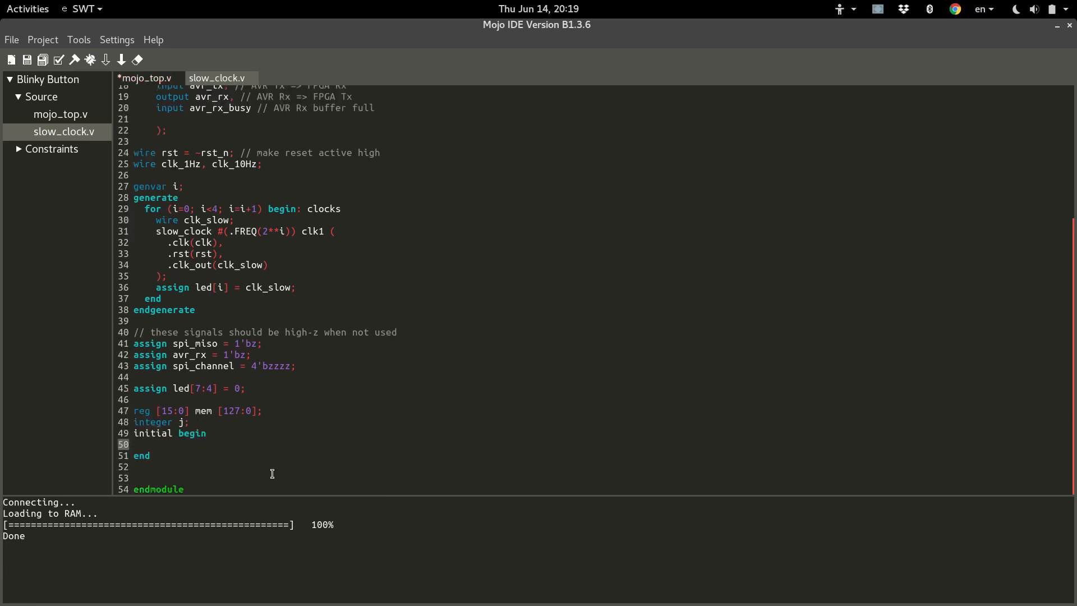
click(137, 444)
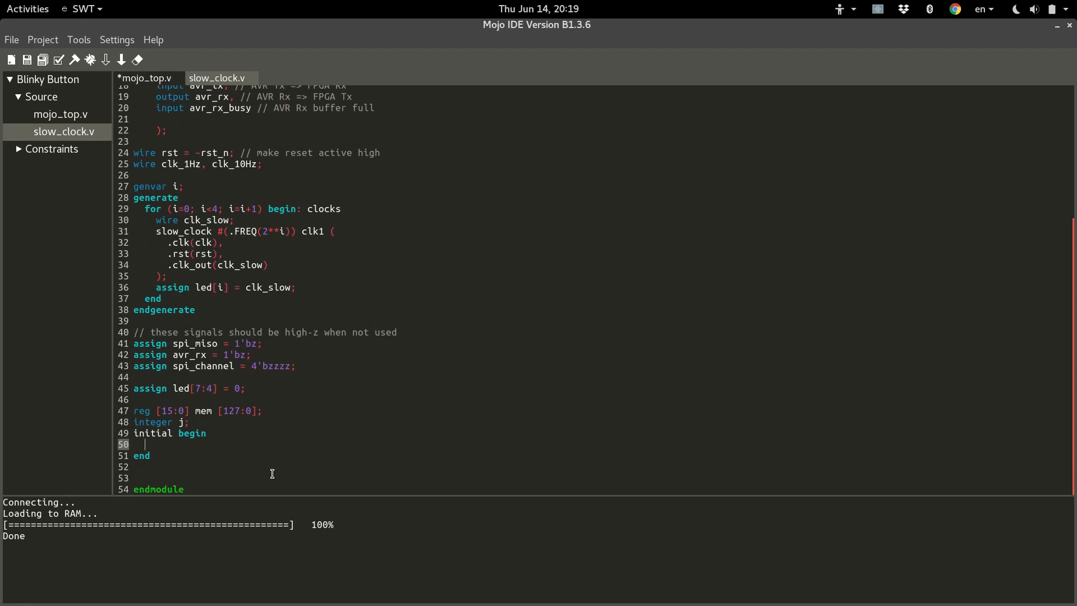
Step: Write the loop header for (j=0; j<16; j=j+1) begin inside the initial block
text(for)
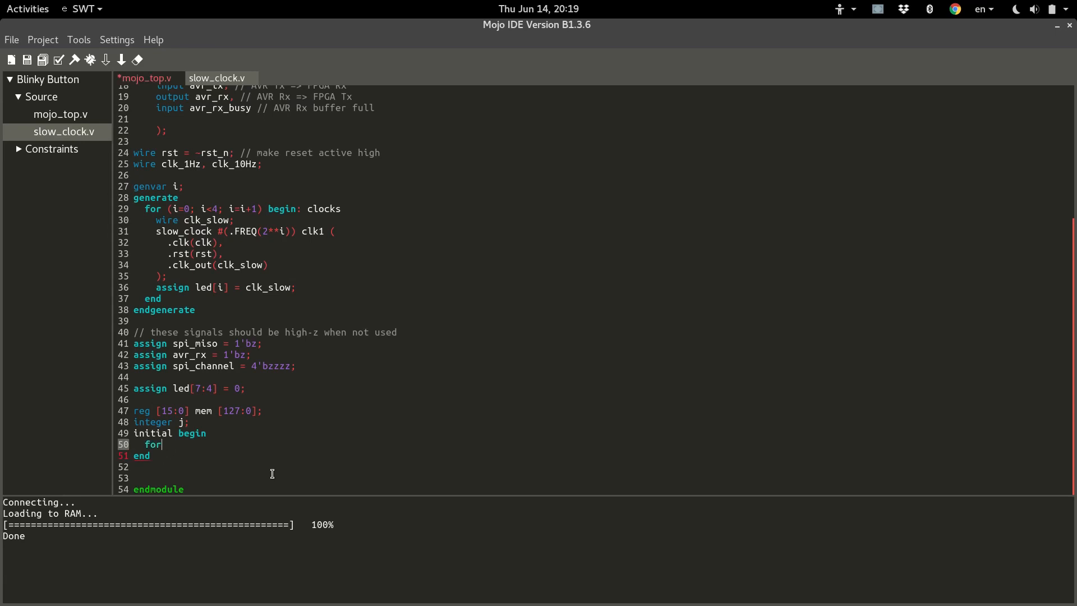
text((j)
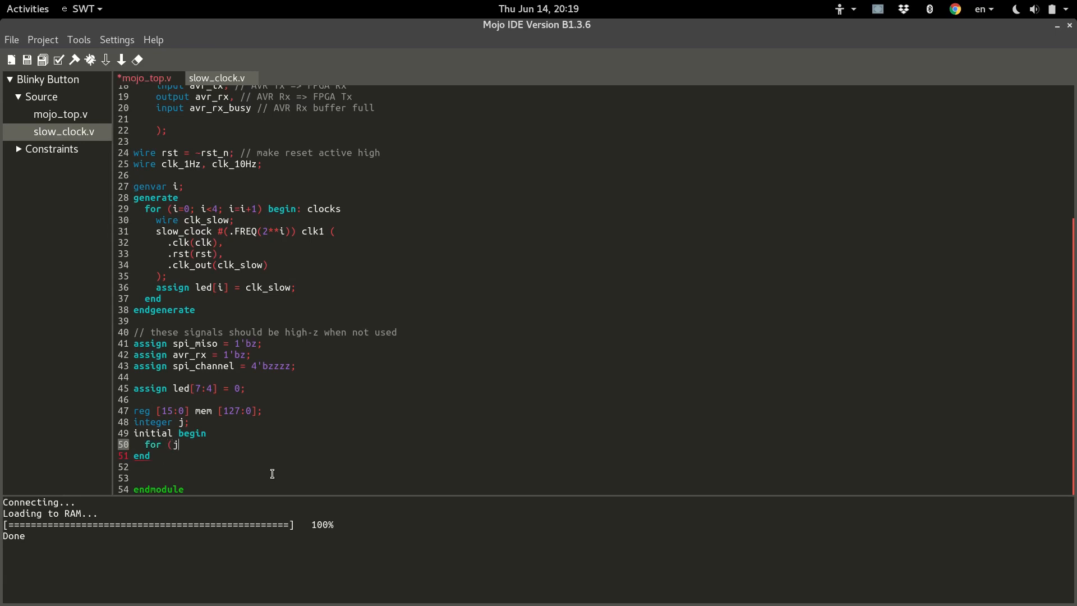
text(=0)
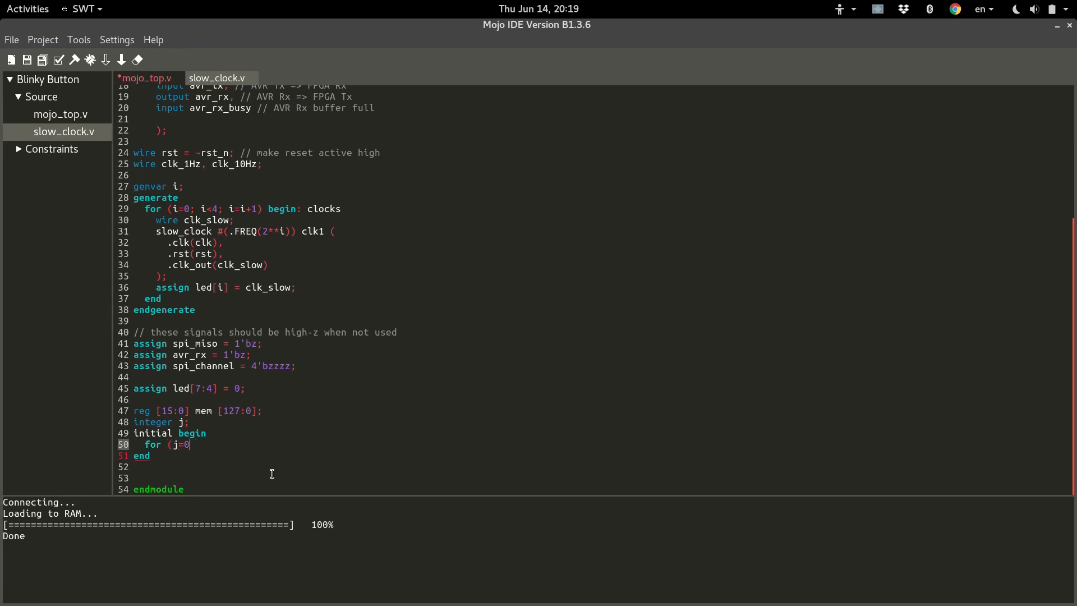
text(;)
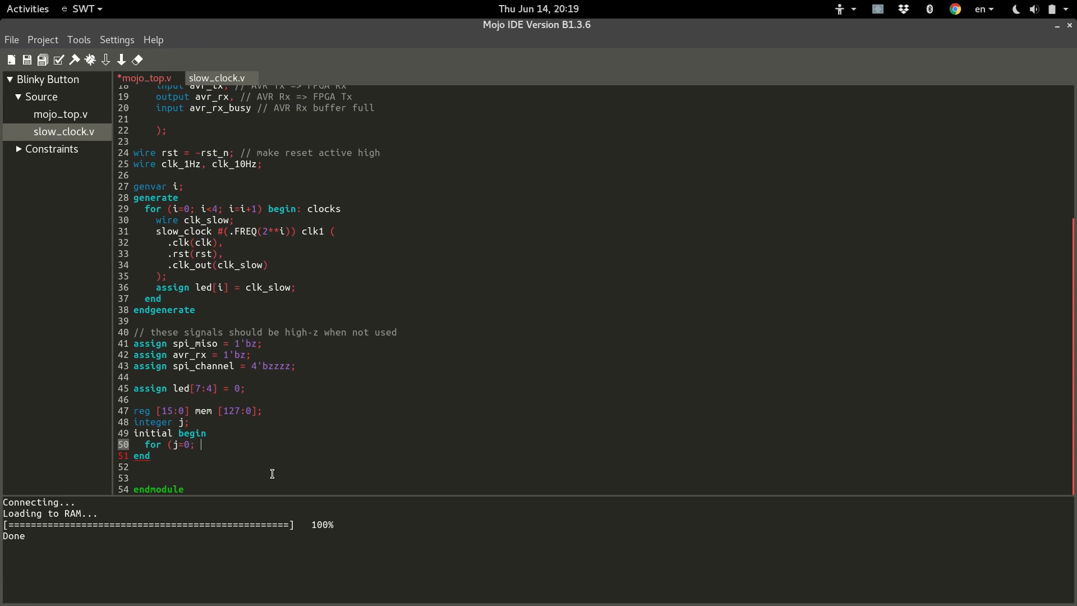
text(j<)
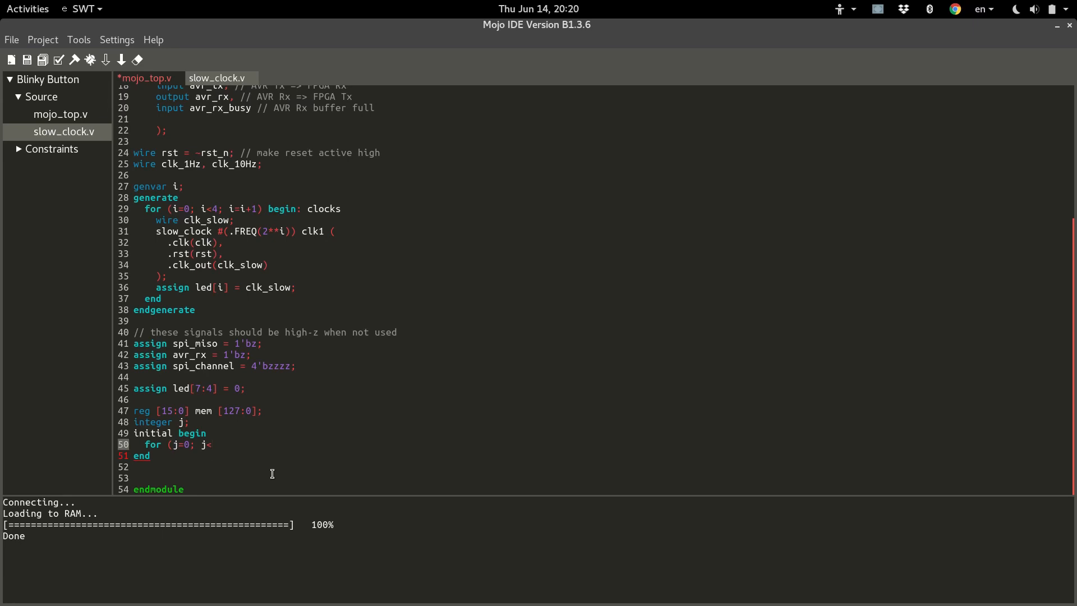
text(16; j)
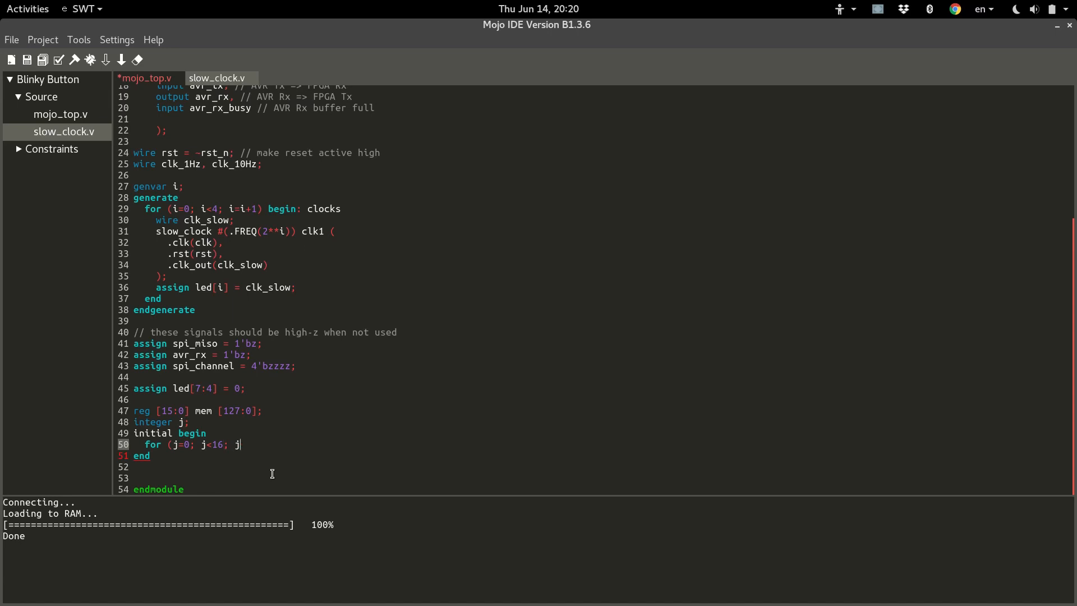
text(=j+1)
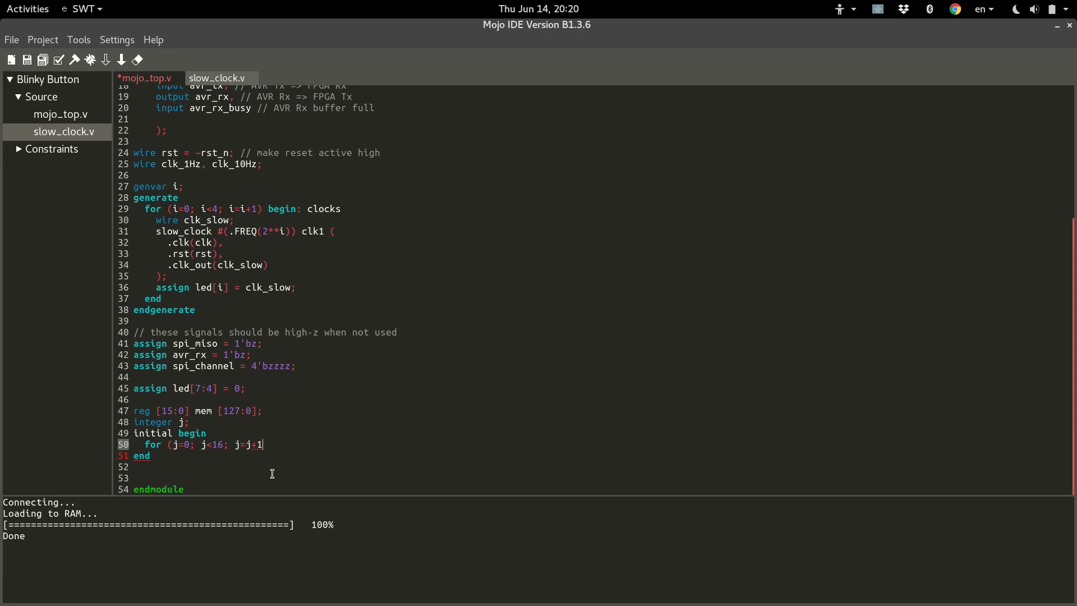
text())
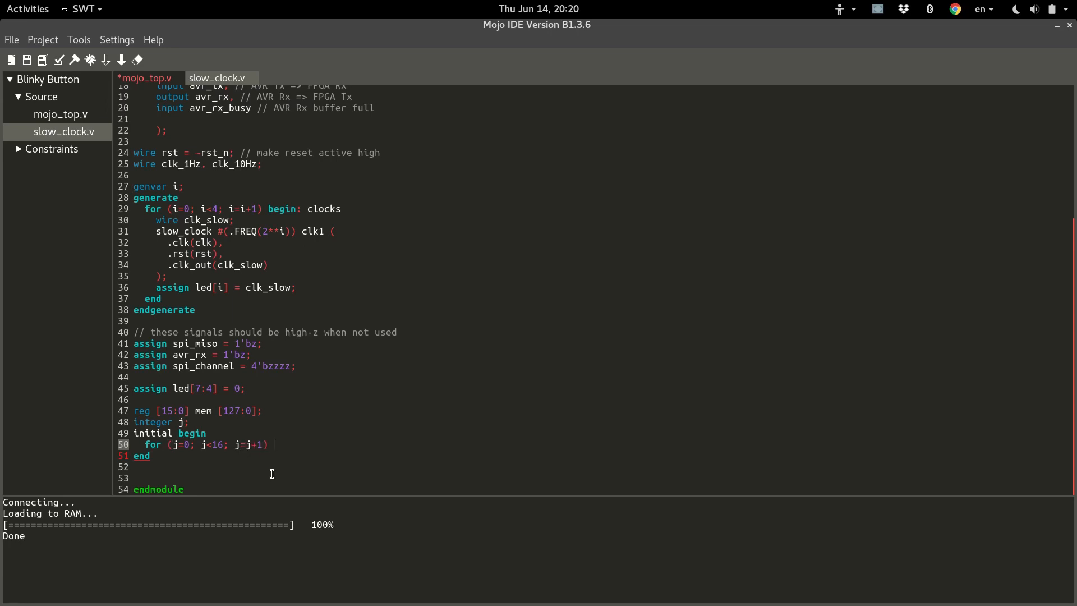
text(begin)
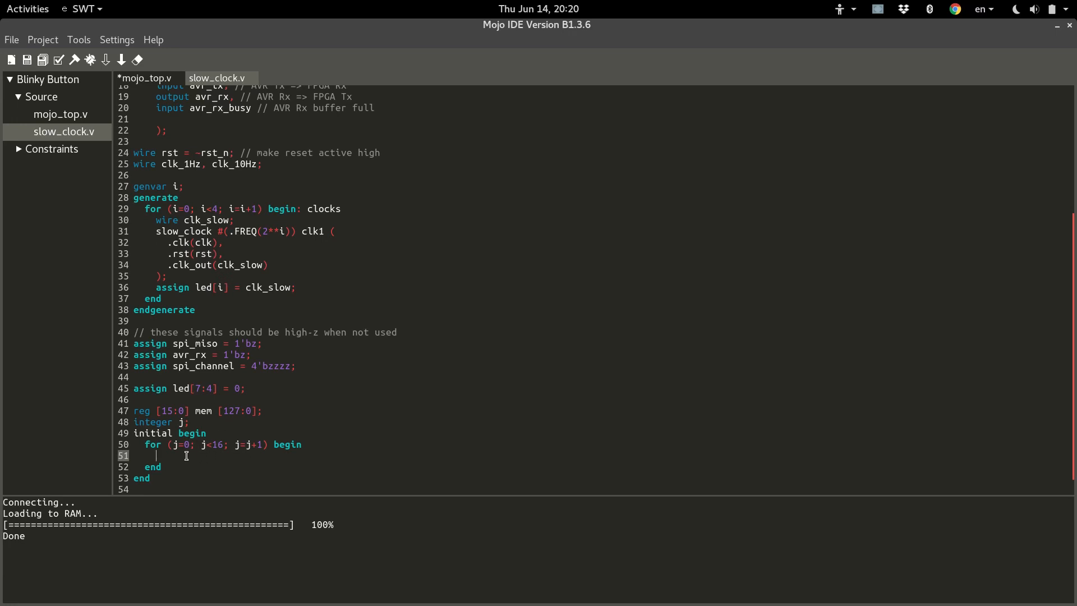
Step: Write the loop body mem[j] = {128{1'b0}}; zeroing each memory entry
text(mem)
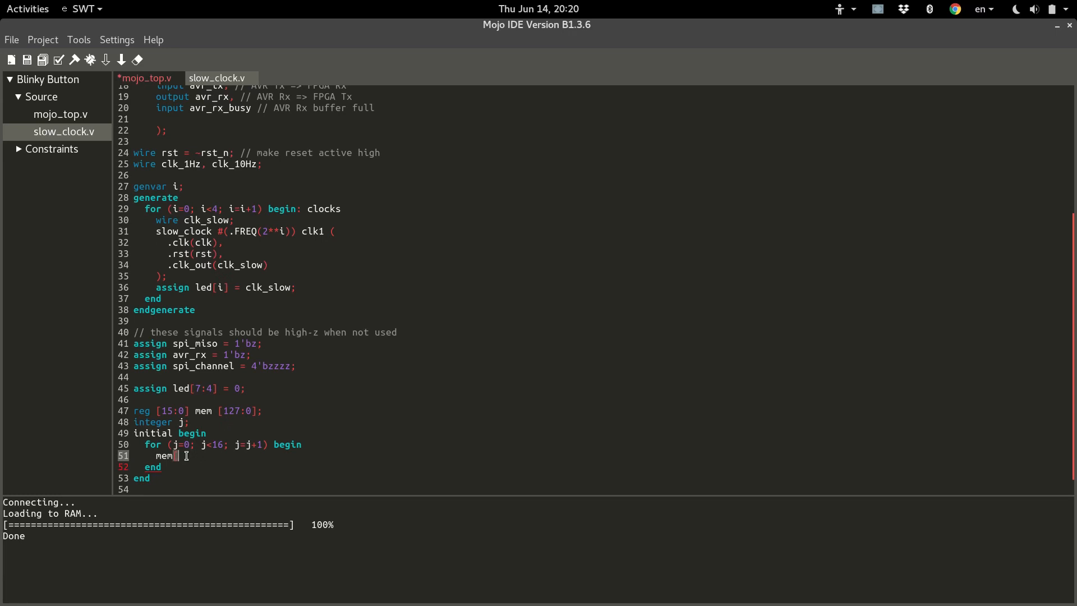
text(j])
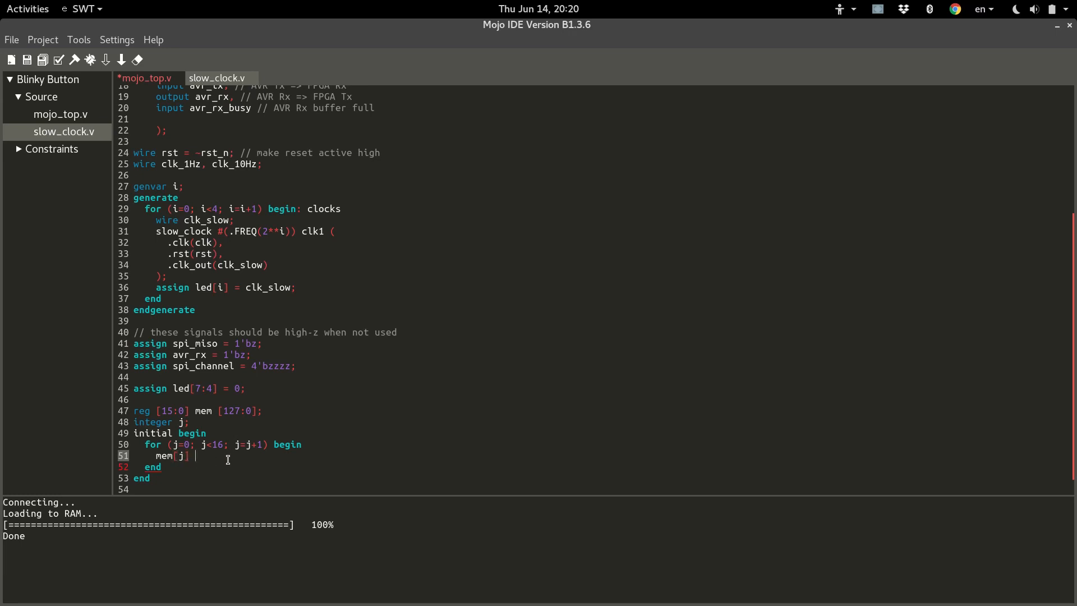
text(= {128{1'b0)
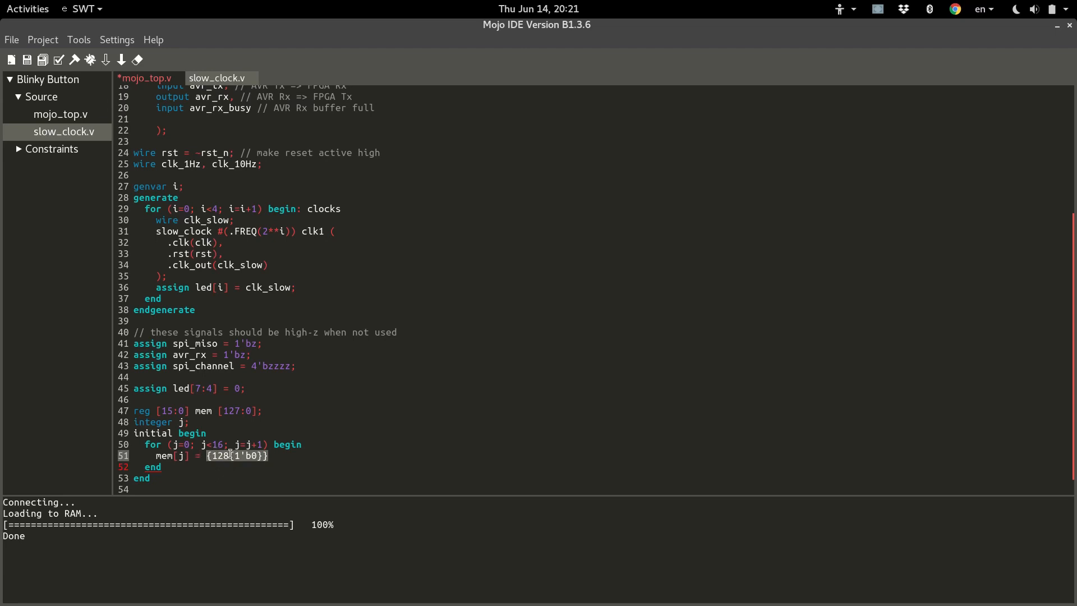
text(;)
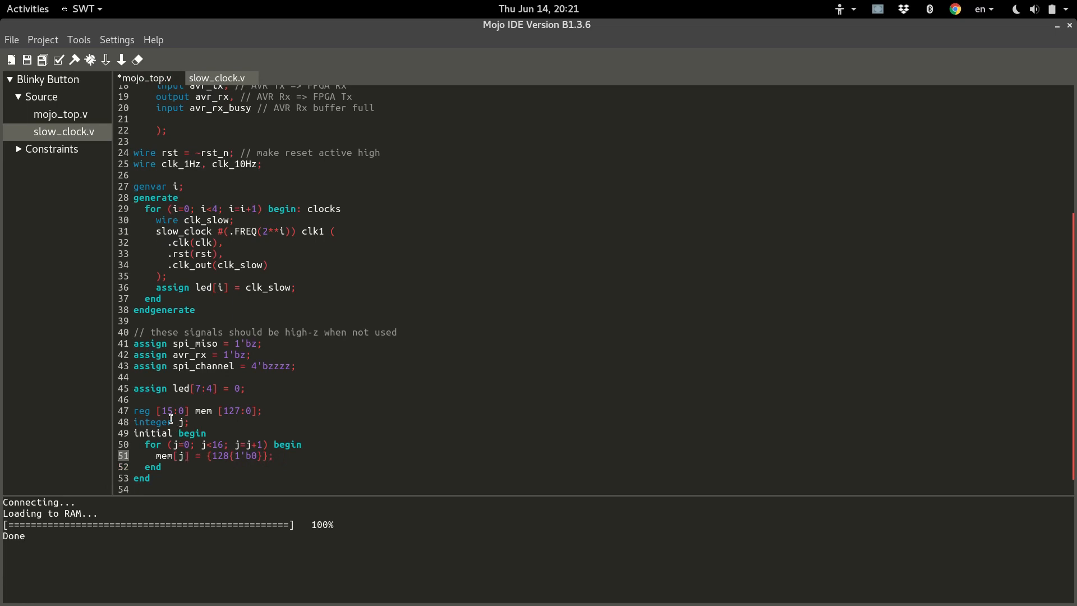
mouse_move(220, 410)
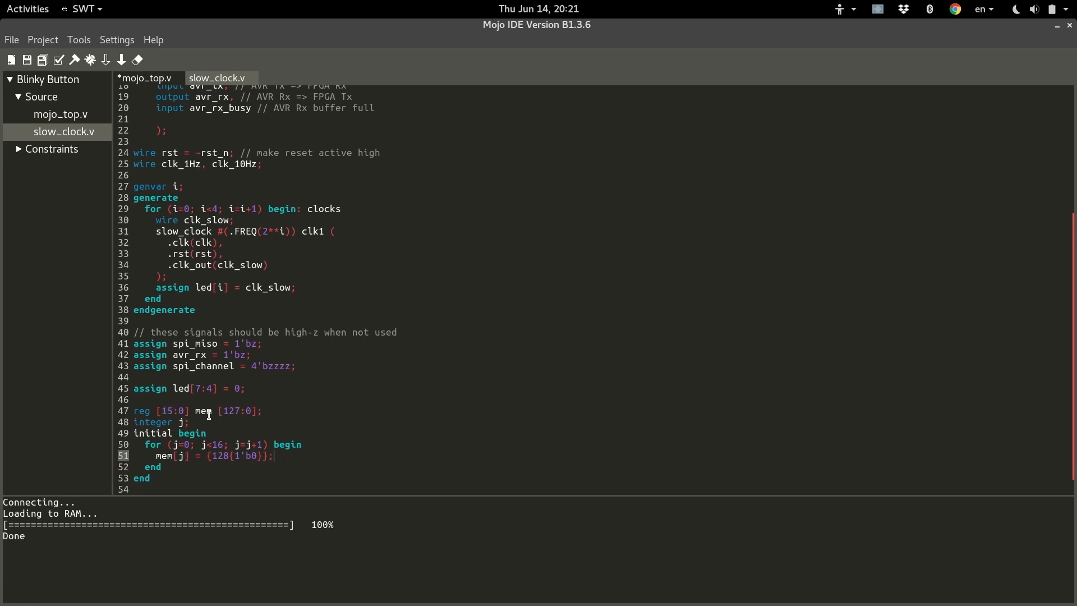
mouse_move(163, 444)
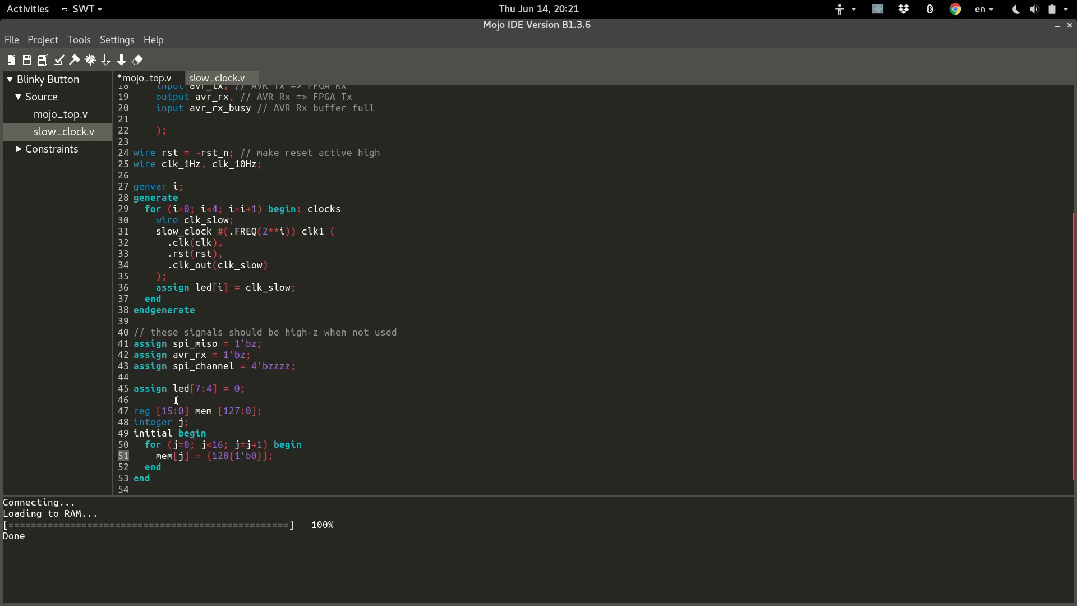
click(274, 455)
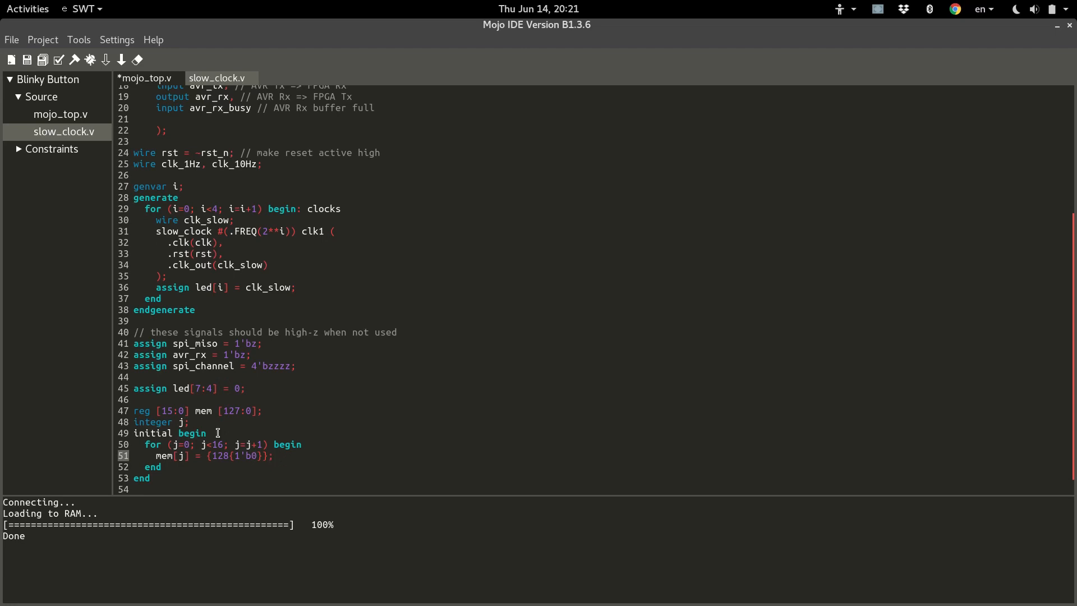
mouse_move(256, 440)
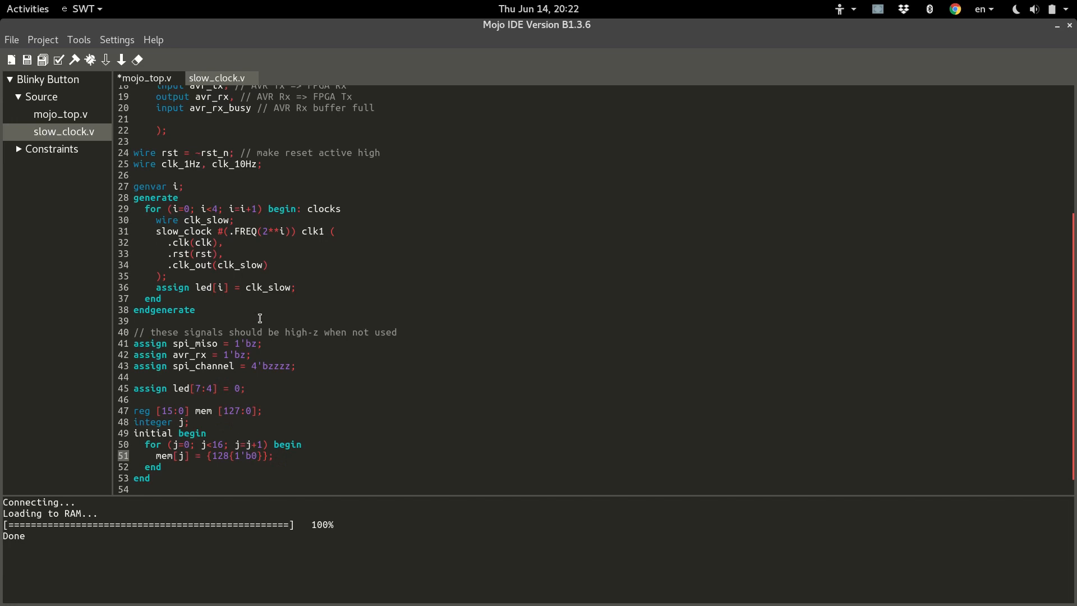
mouse_move(293, 322)
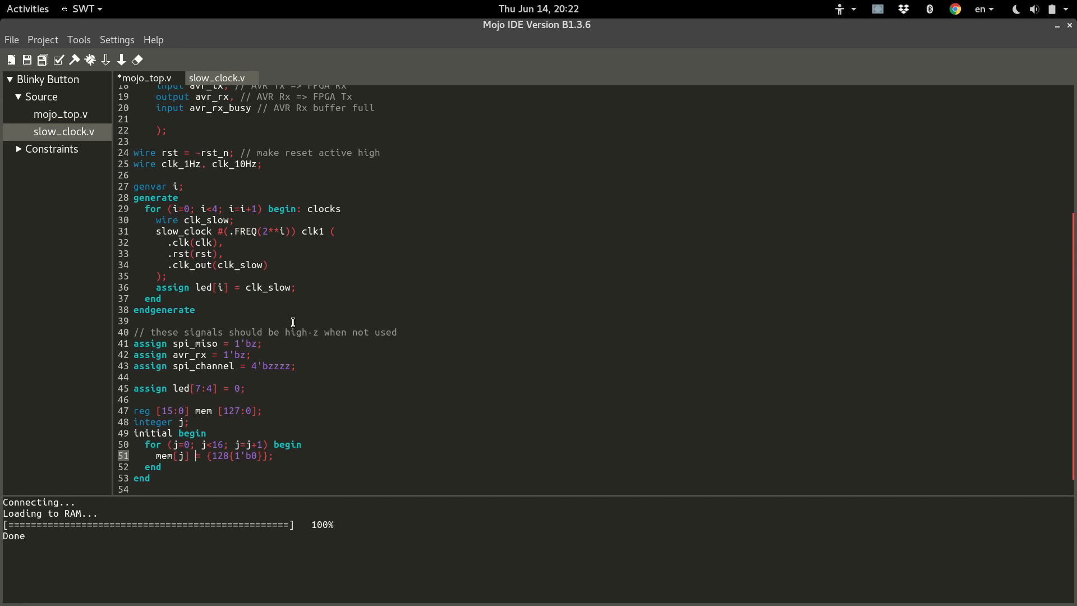
mouse_move(254, 243)
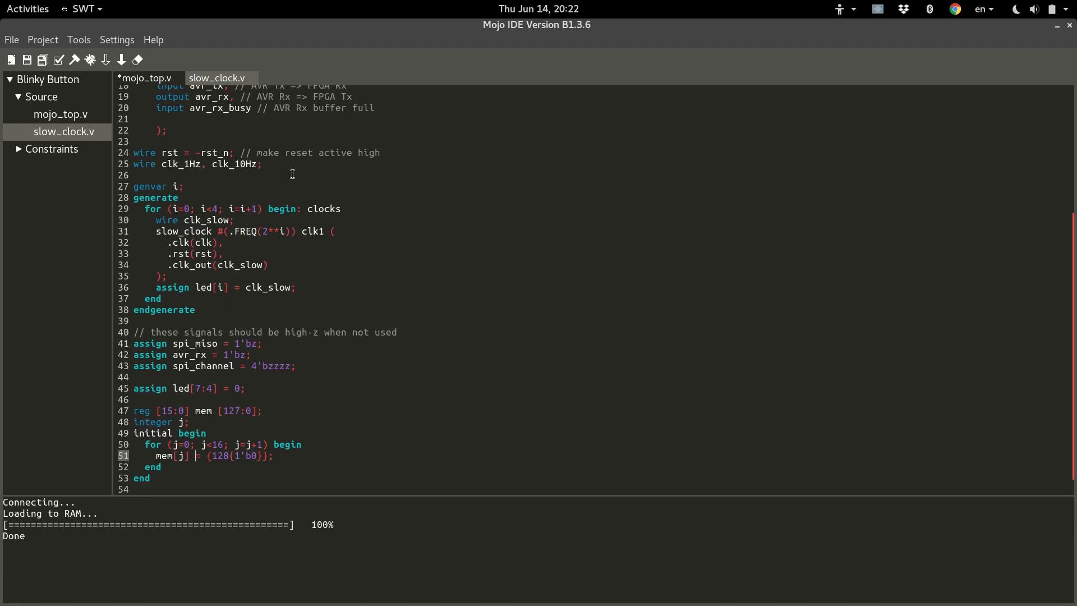
mouse_move(204, 249)
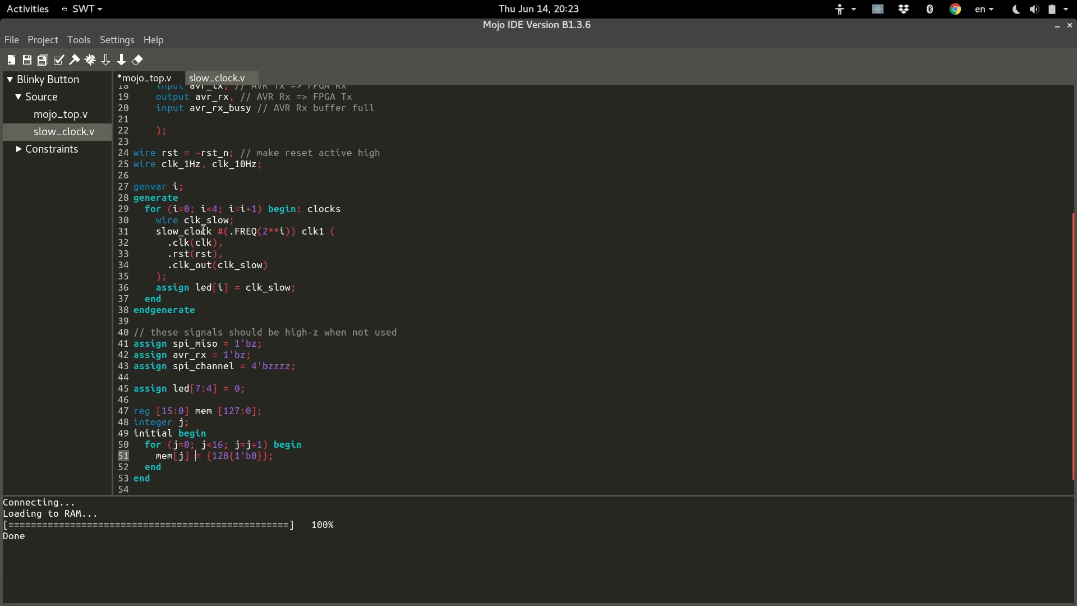
mouse_move(208, 327)
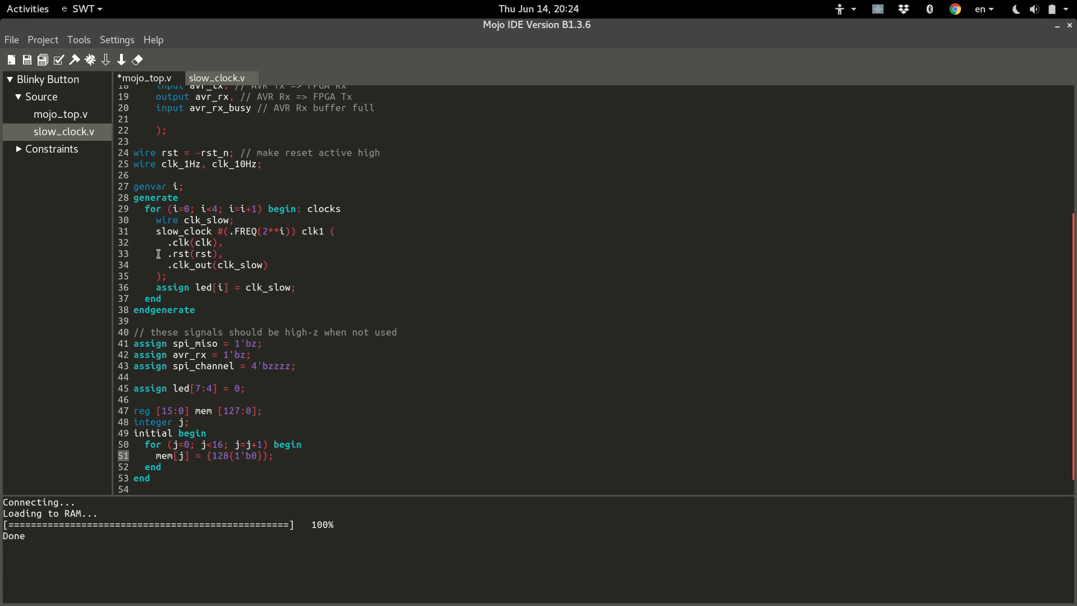
mouse_move(237, 225)
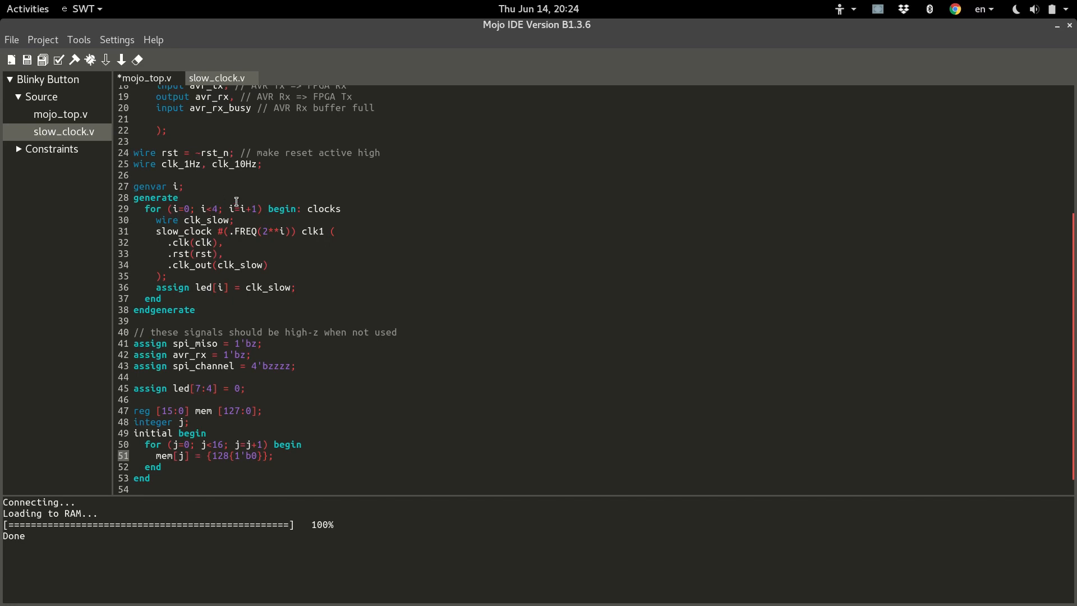
mouse_move(333, 243)
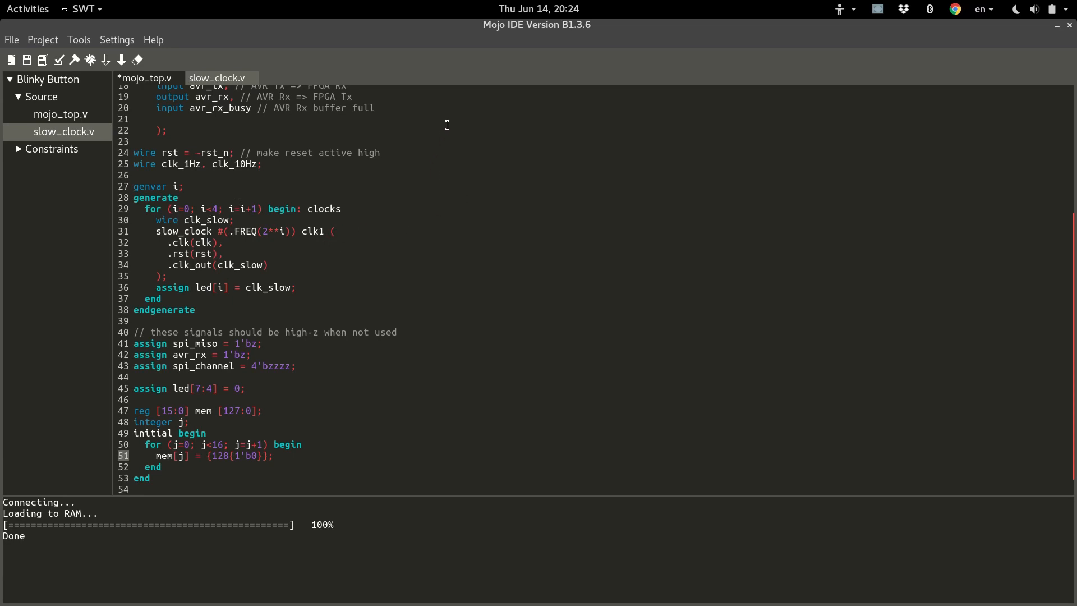
mouse_move(453, 256)
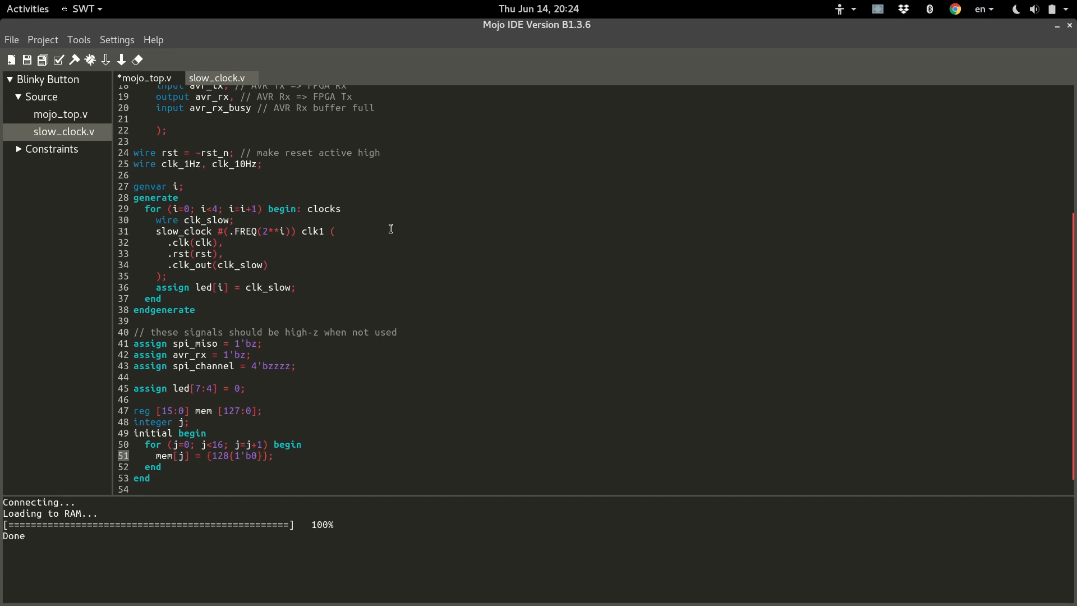
mouse_move(304, 360)
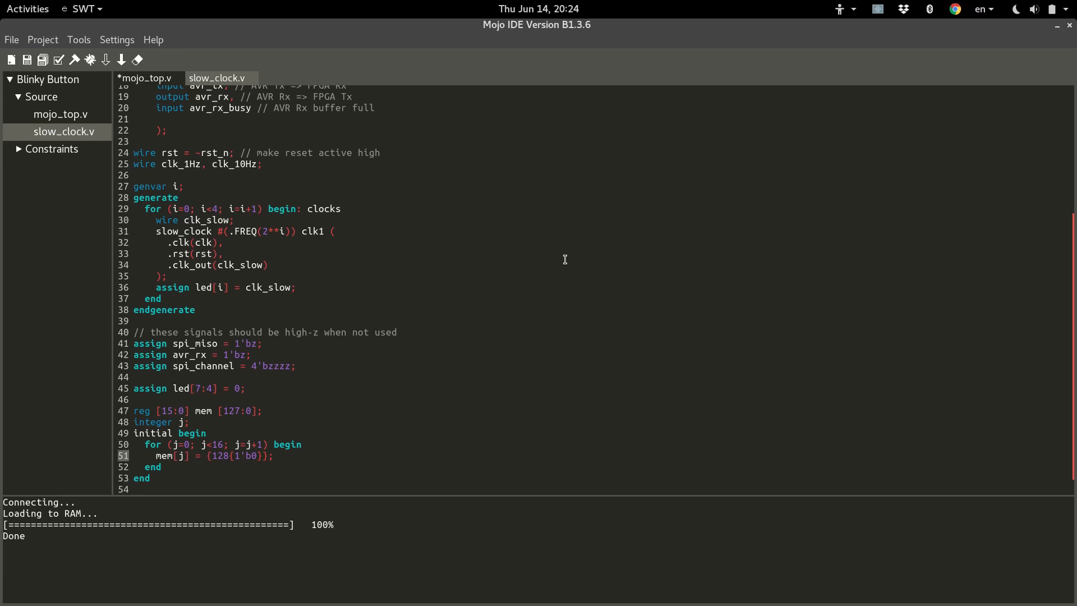
mouse_move(544, 270)
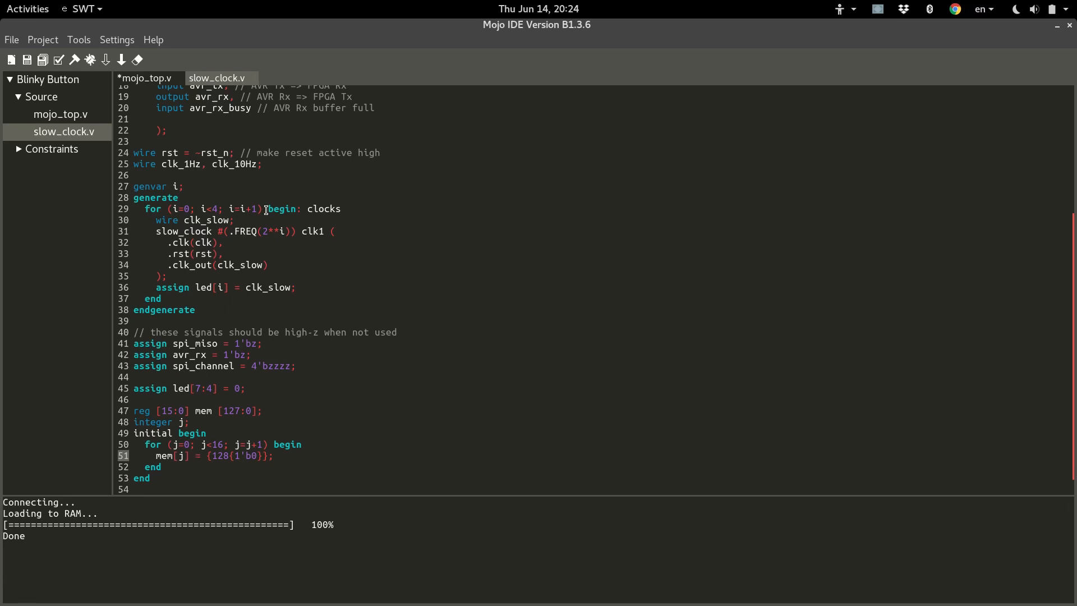
click(196, 455)
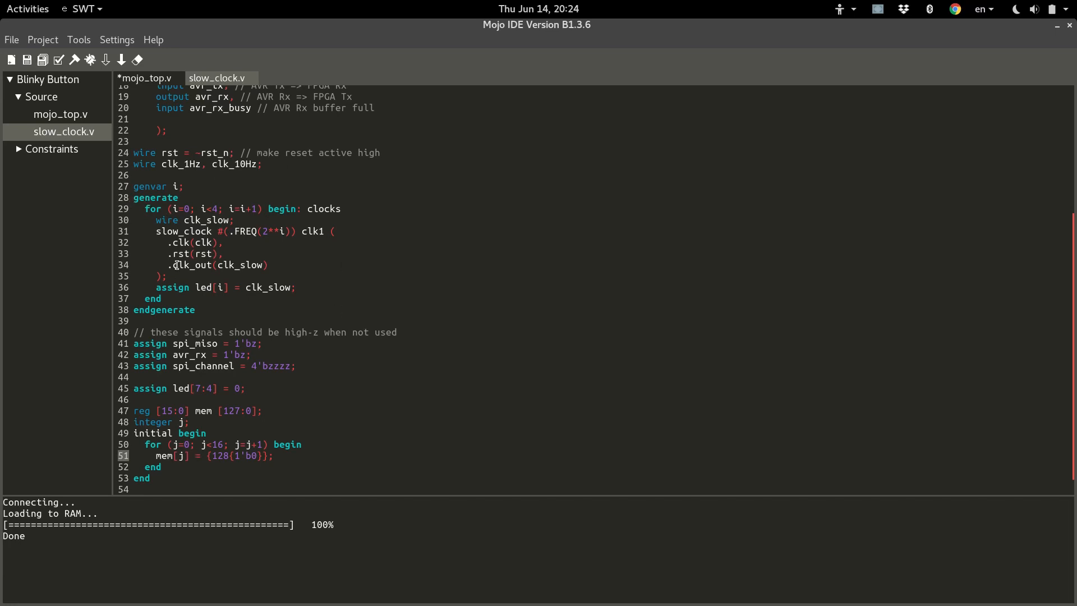
mouse_move(271, 498)
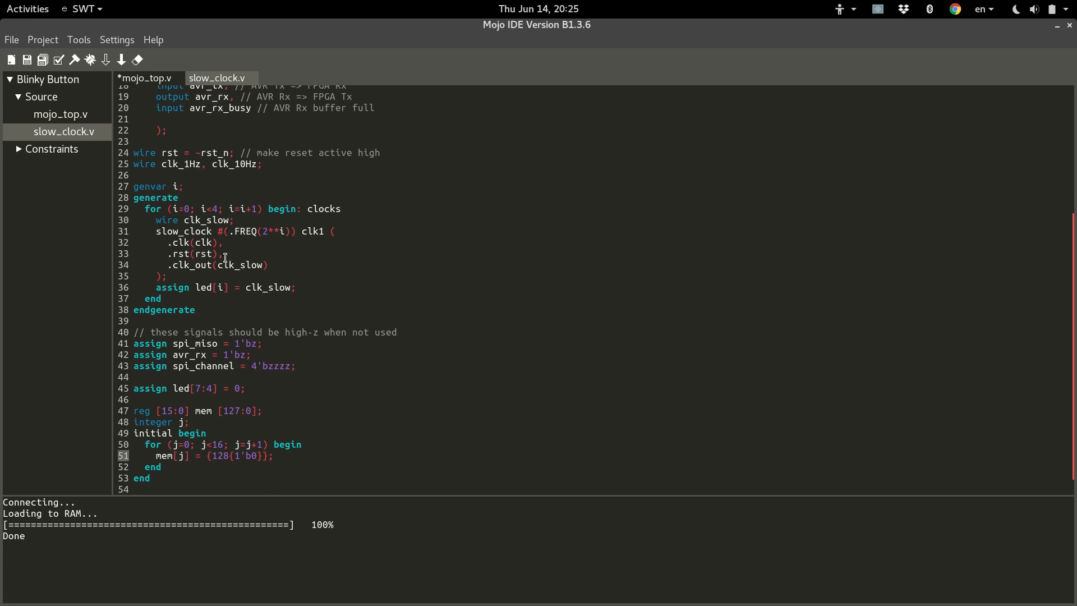
mouse_move(255, 278)
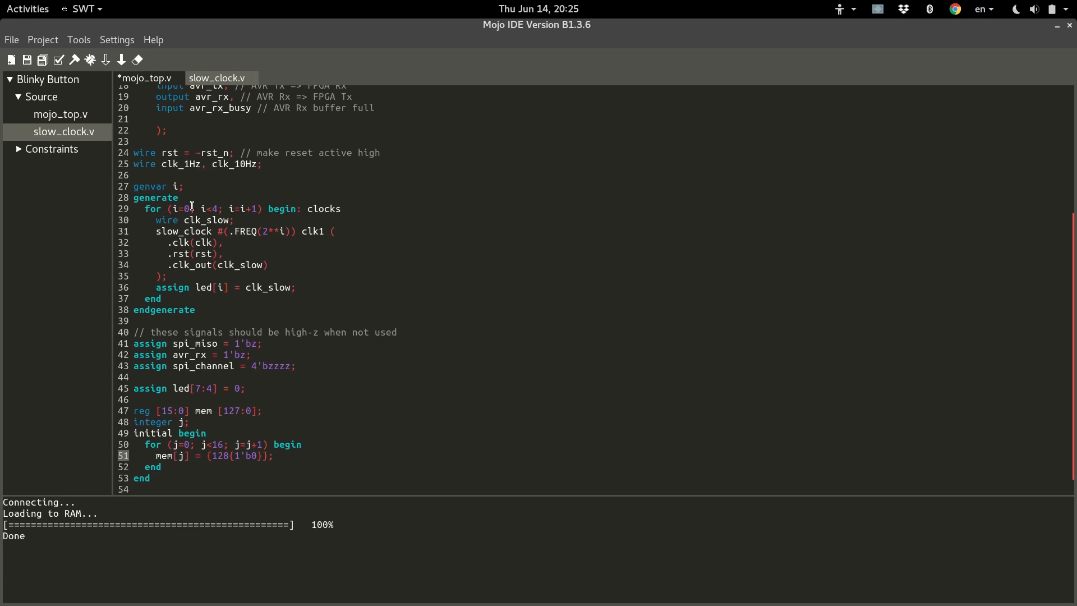
mouse_move(240, 295)
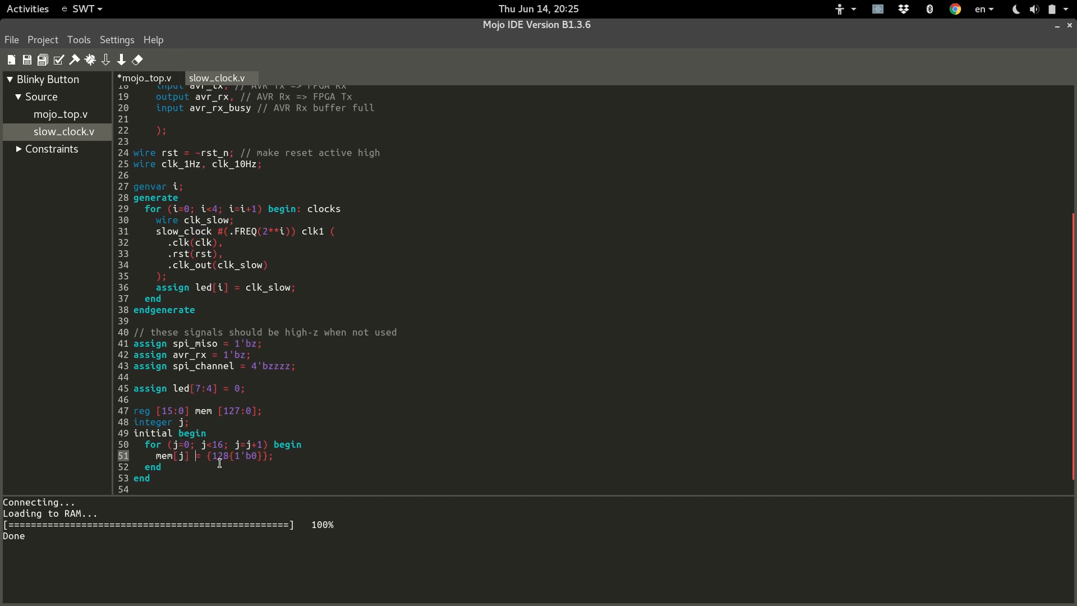
mouse_move(178, 444)
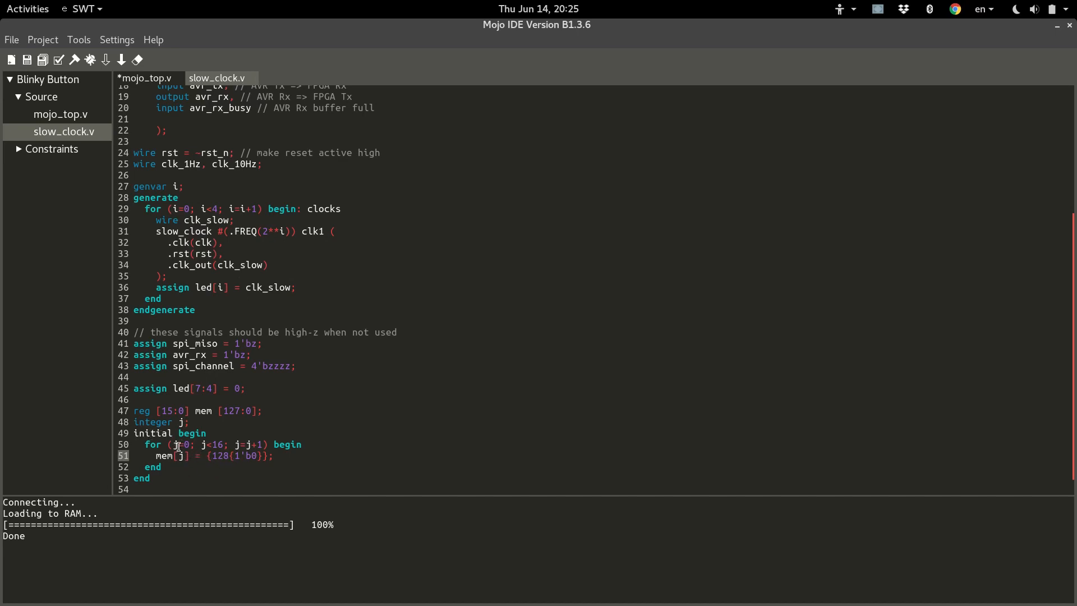
mouse_move(200, 467)
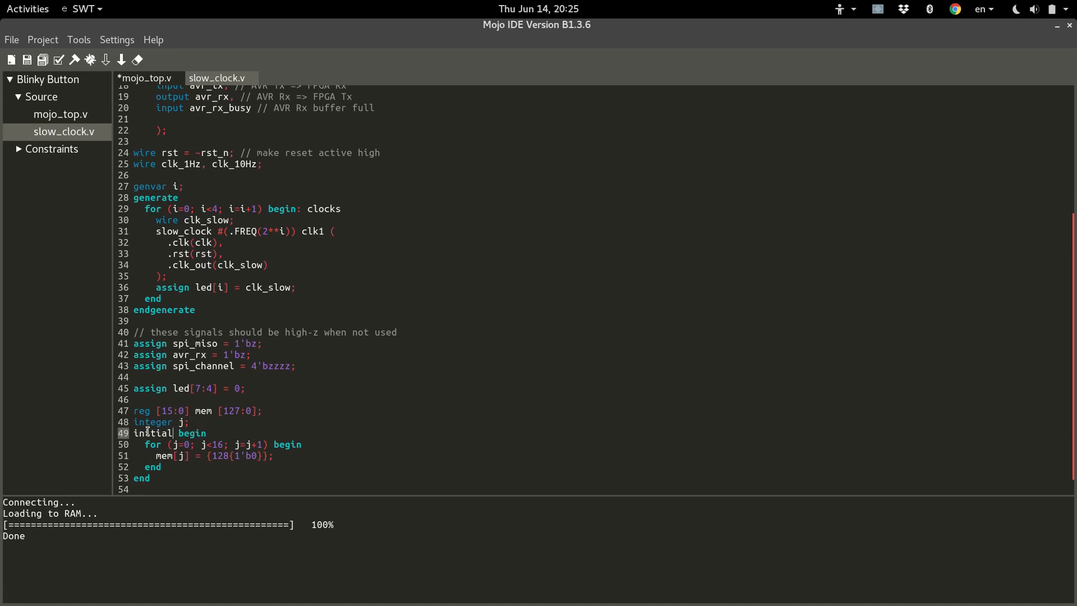
mouse_move(237, 464)
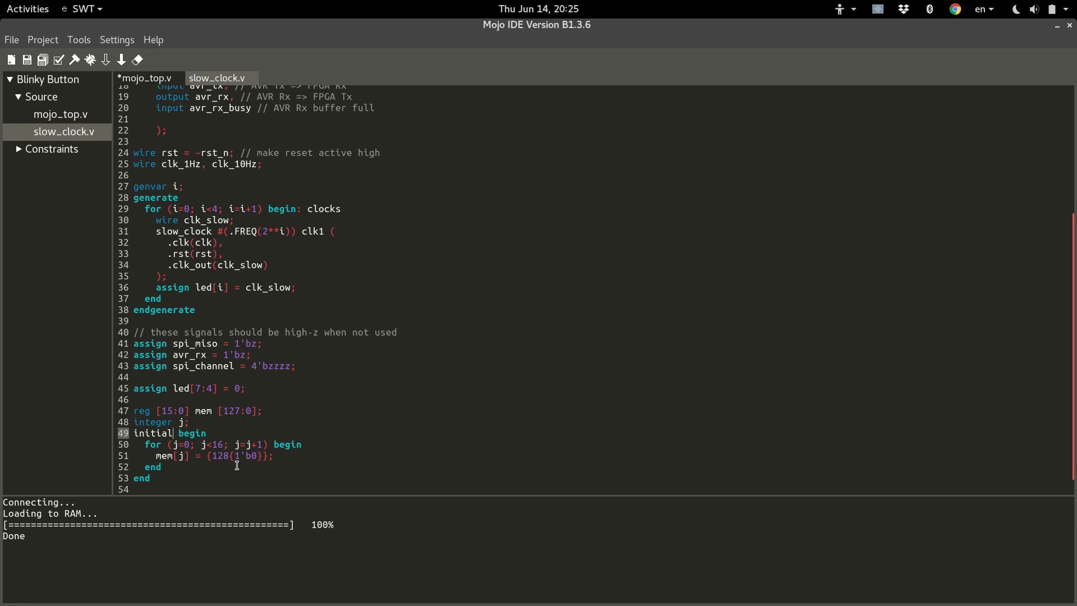
mouse_move(251, 360)
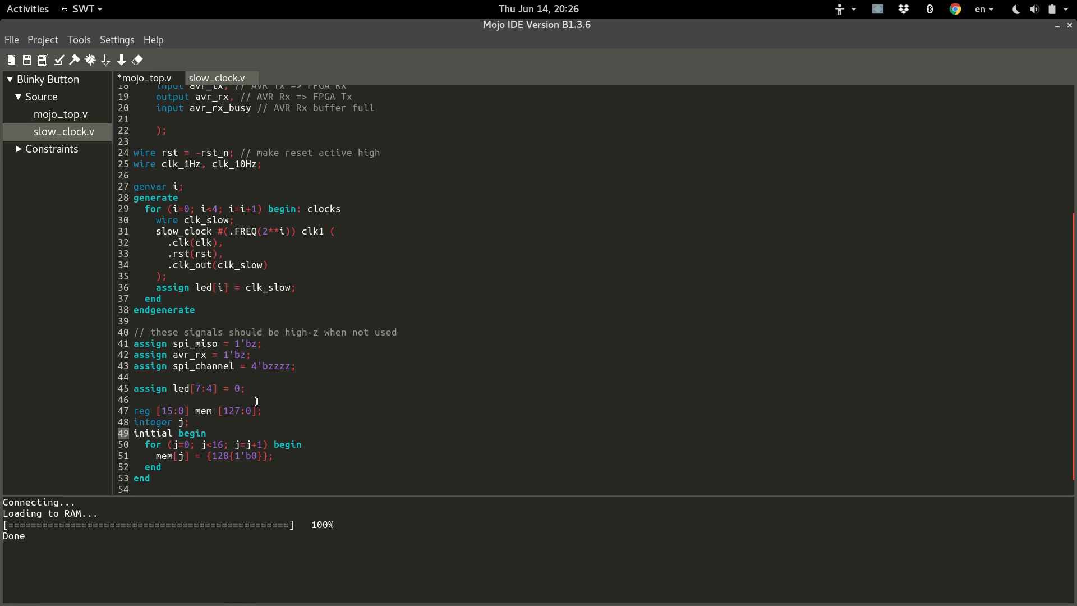
click(173, 433)
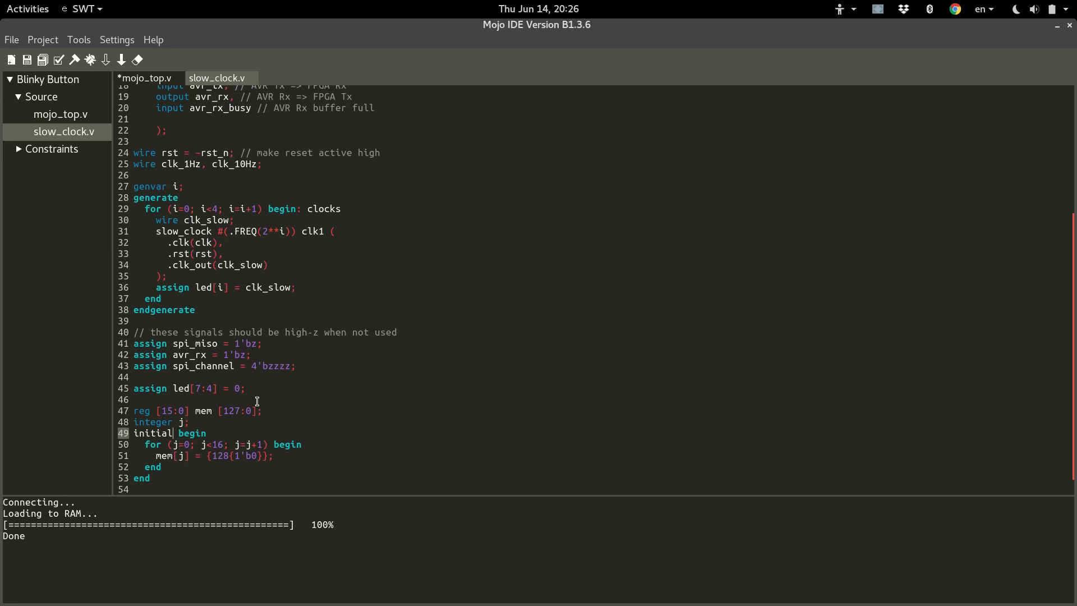